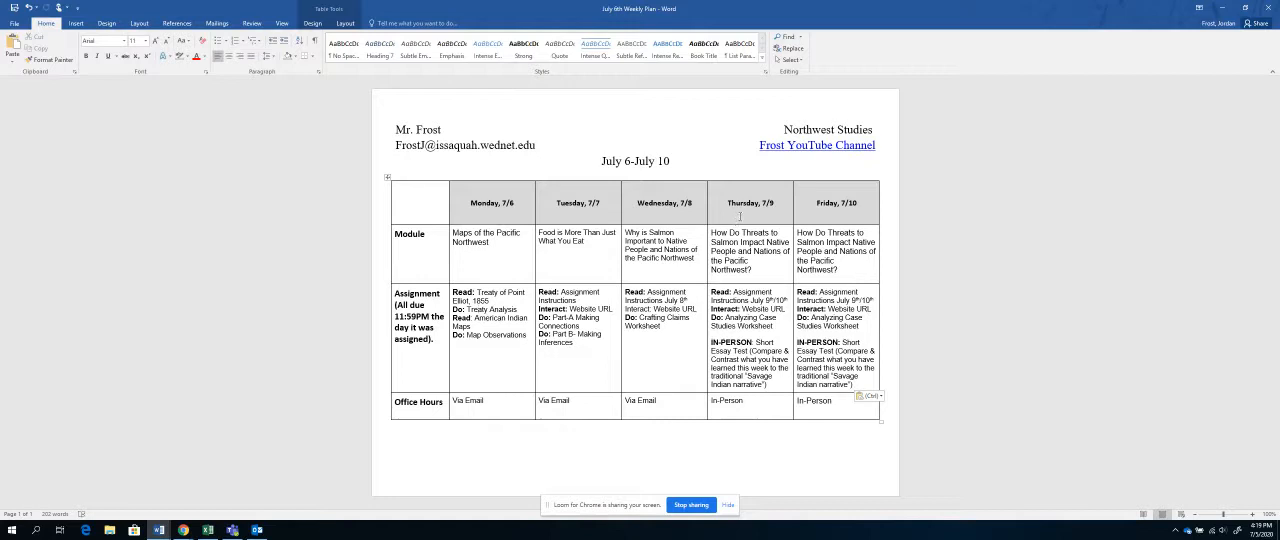
pyautogui.moveTo(778, 262)
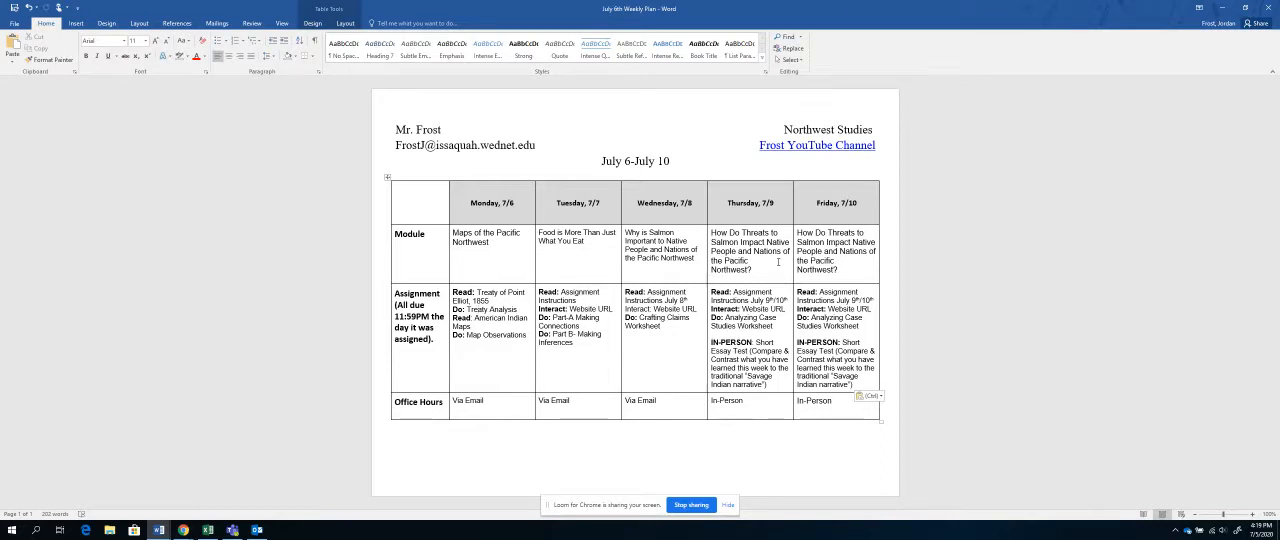
# Step: Minimize the July 6th weekly plan in Word to reveal the Loom library and desktop
pyautogui.click(749, 250)
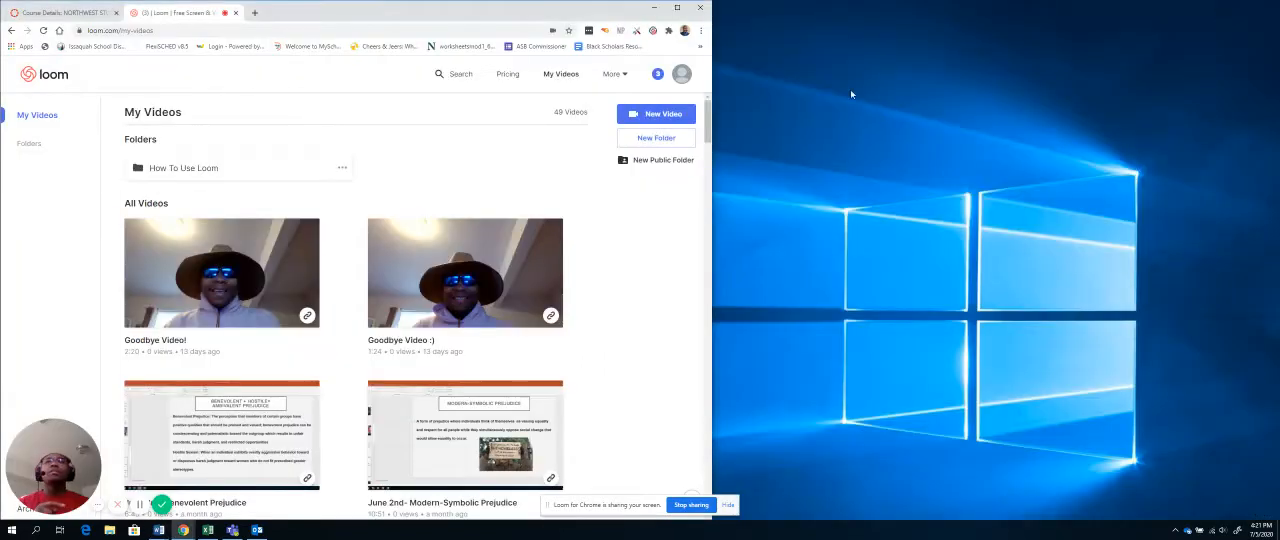
# Step: Go to the Northwest Studies course home in Canvas and switch to Student View
pyautogui.click(60, 12)
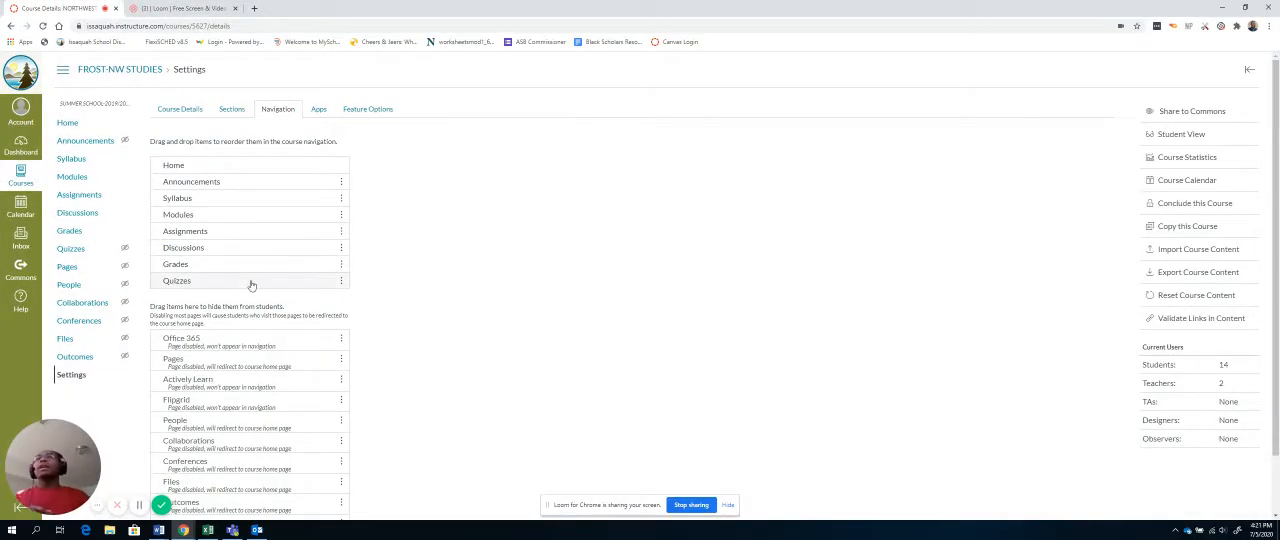
pyautogui.click(67, 122)
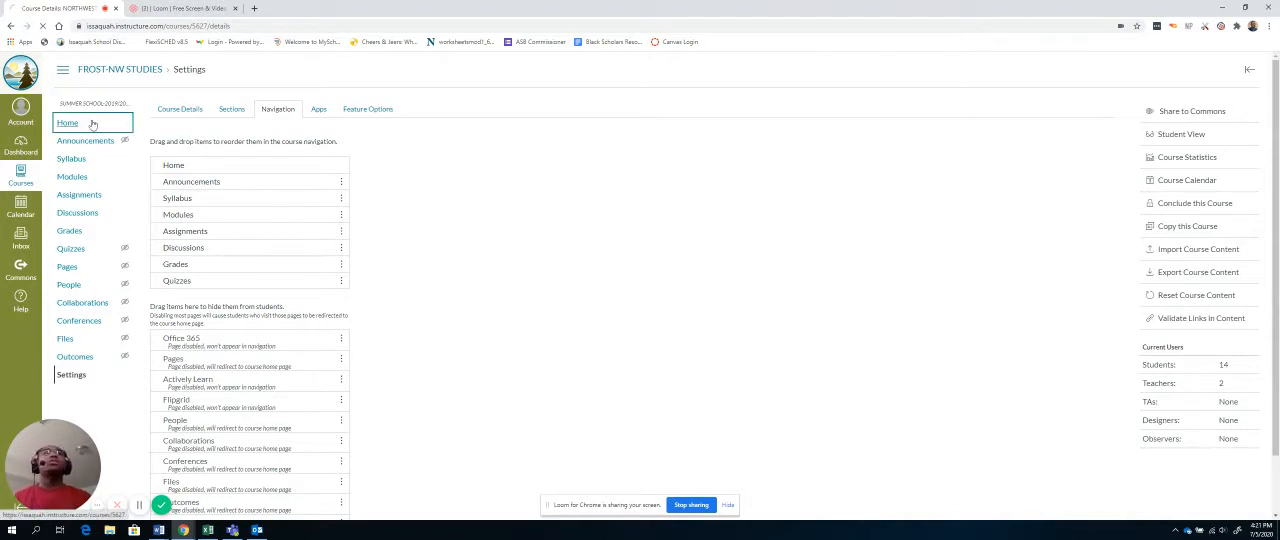
pyautogui.click(67, 122)
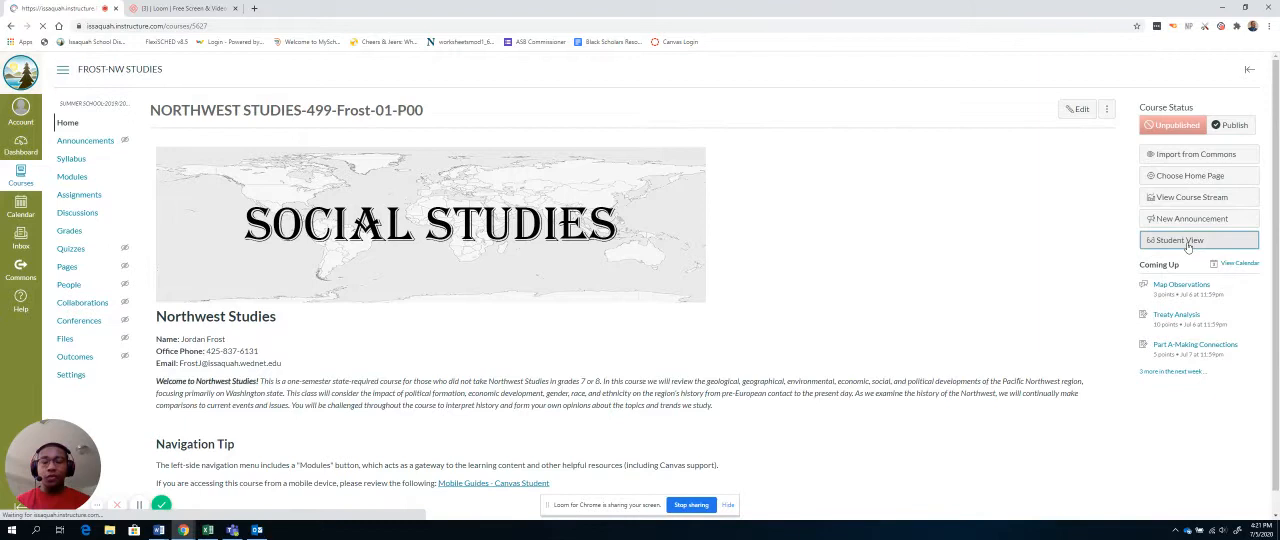
pyautogui.click(1175, 240)
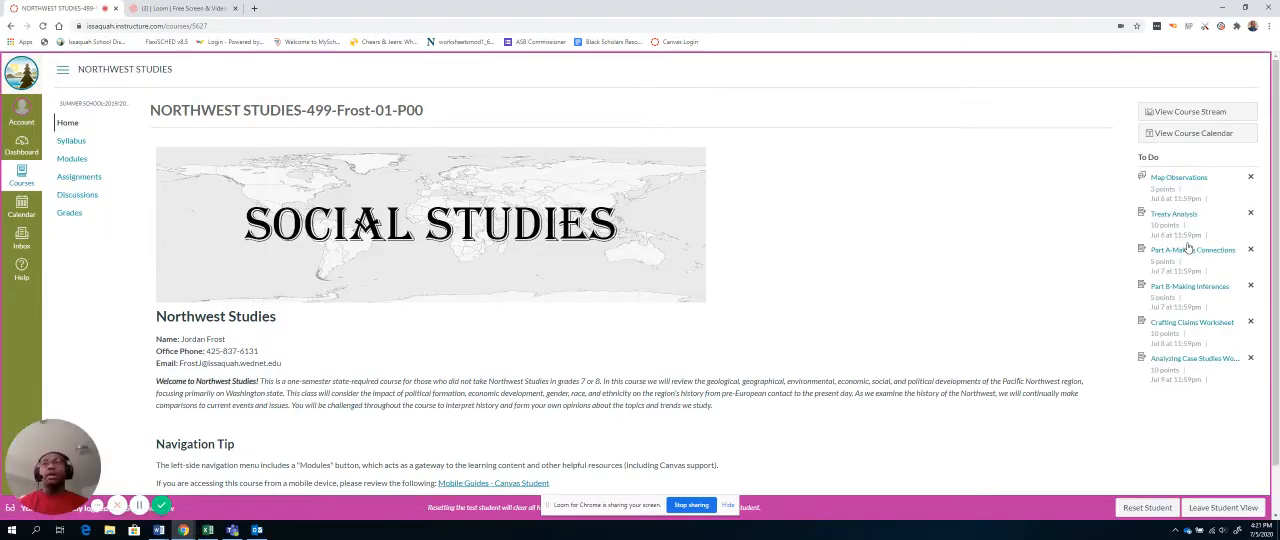
pyautogui.moveTo(480, 140)
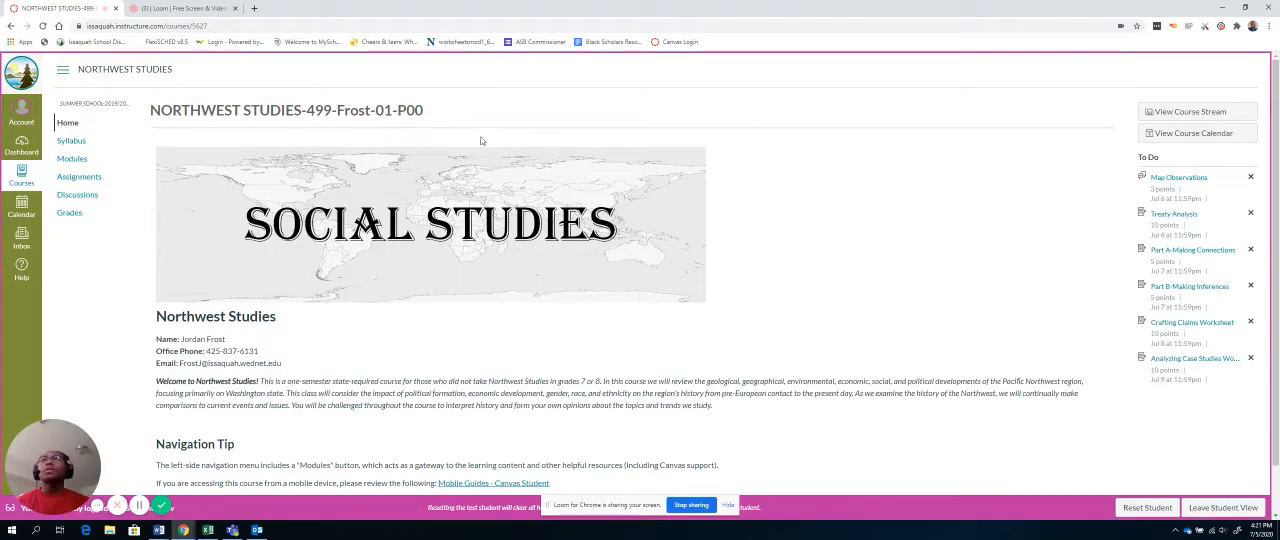
pyautogui.moveTo(331, 203)
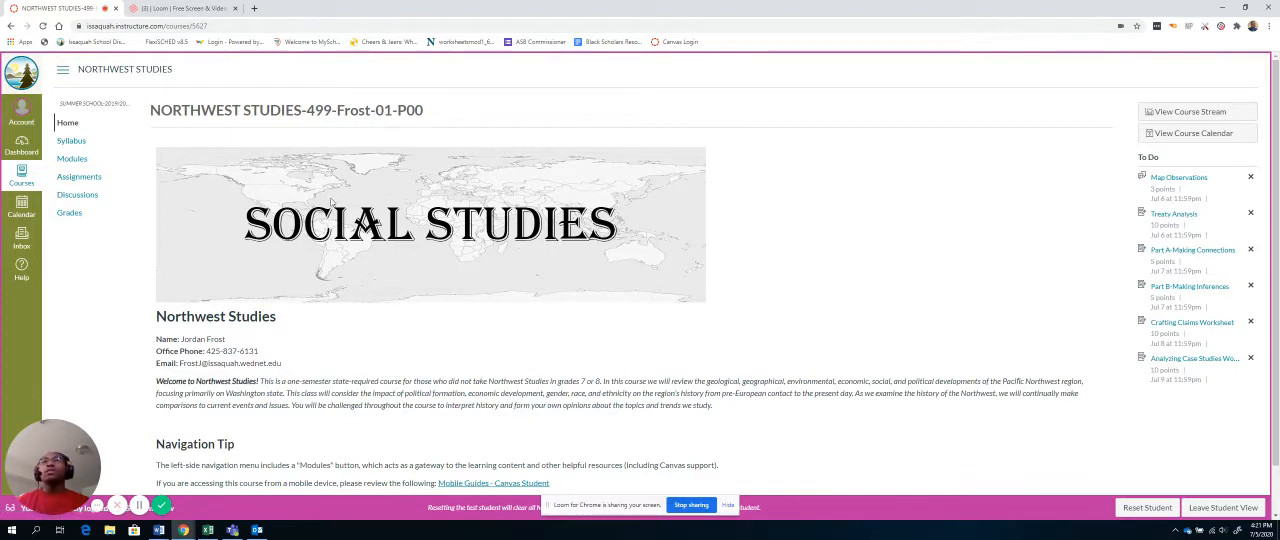
pyautogui.scroll(-3)
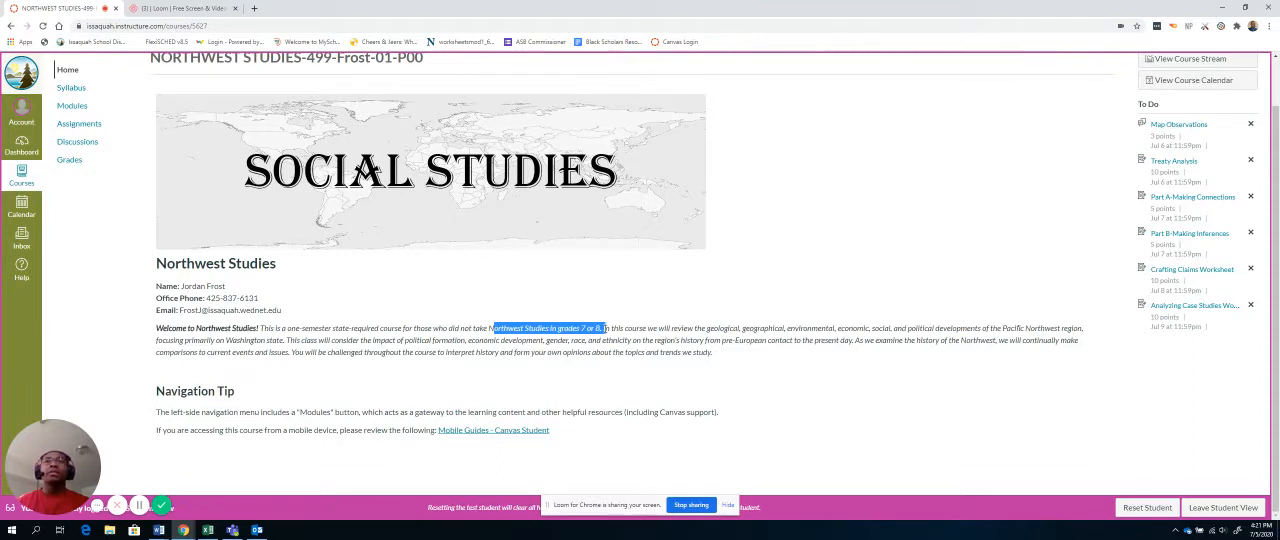
pyautogui.moveTo(691, 380)
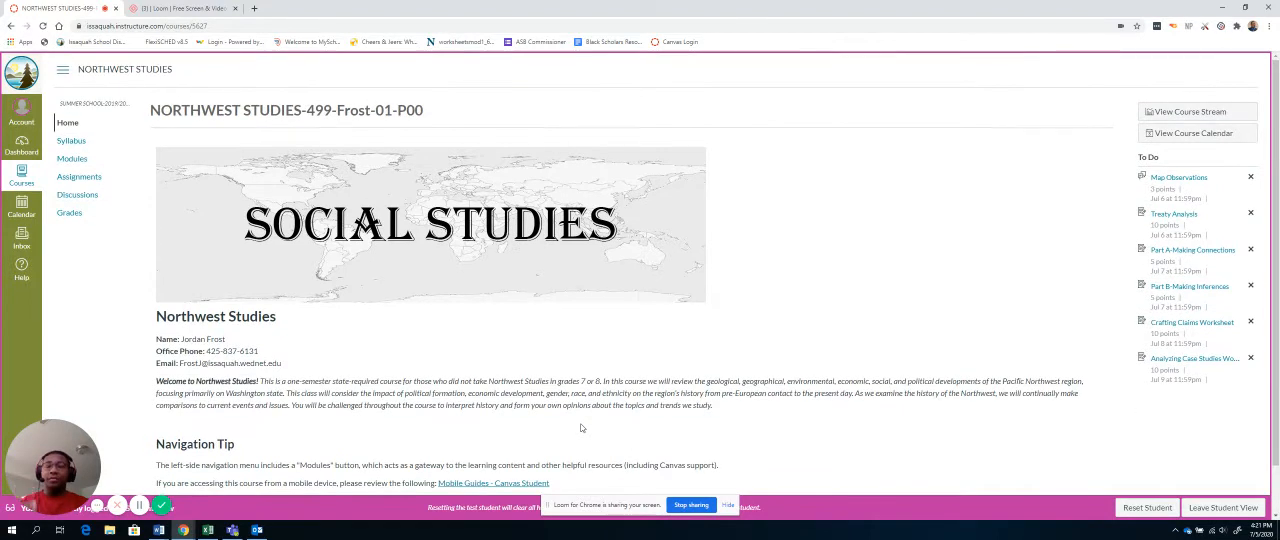
pyautogui.moveTo(890, 433)
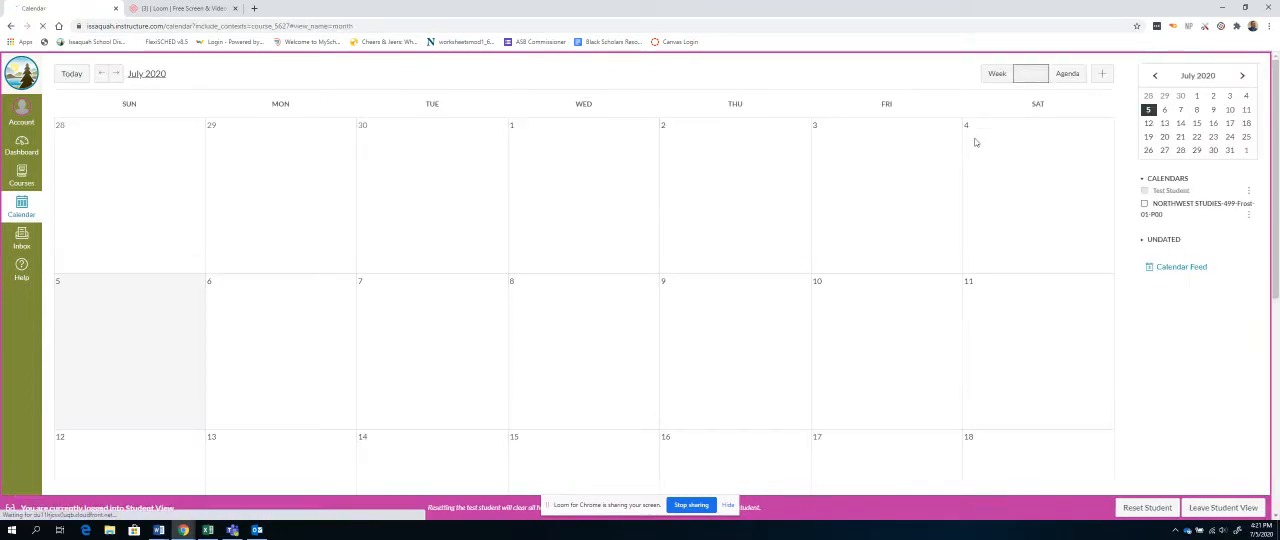
# Step: Show course assignments on the July 2020 calendar, then return to Northwest Studies home
pyautogui.click(1030, 73)
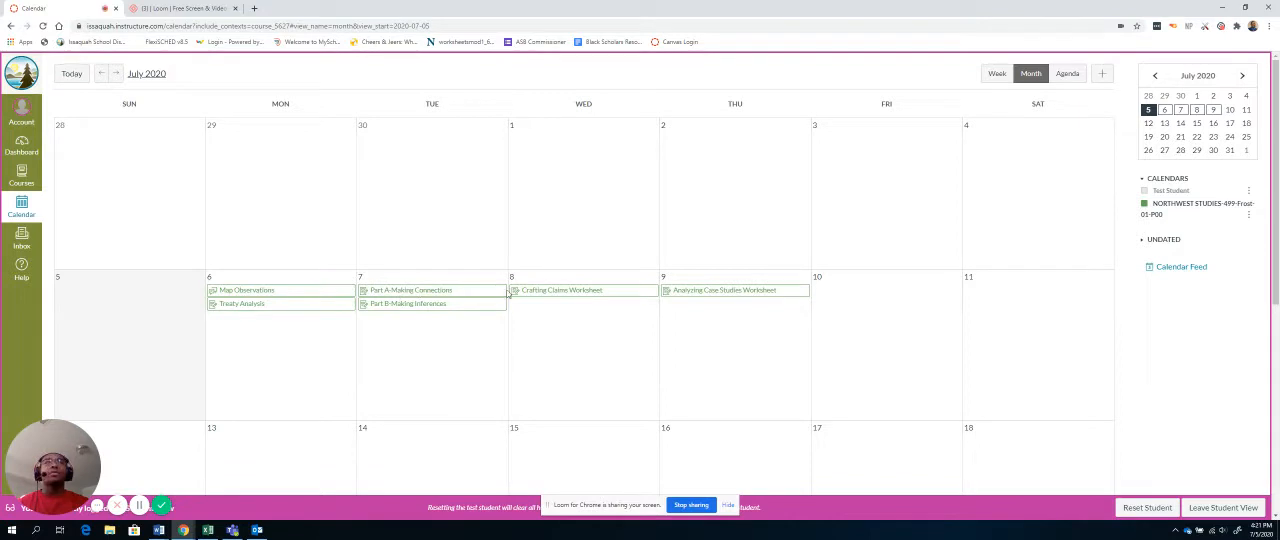
pyautogui.moveTo(585, 288)
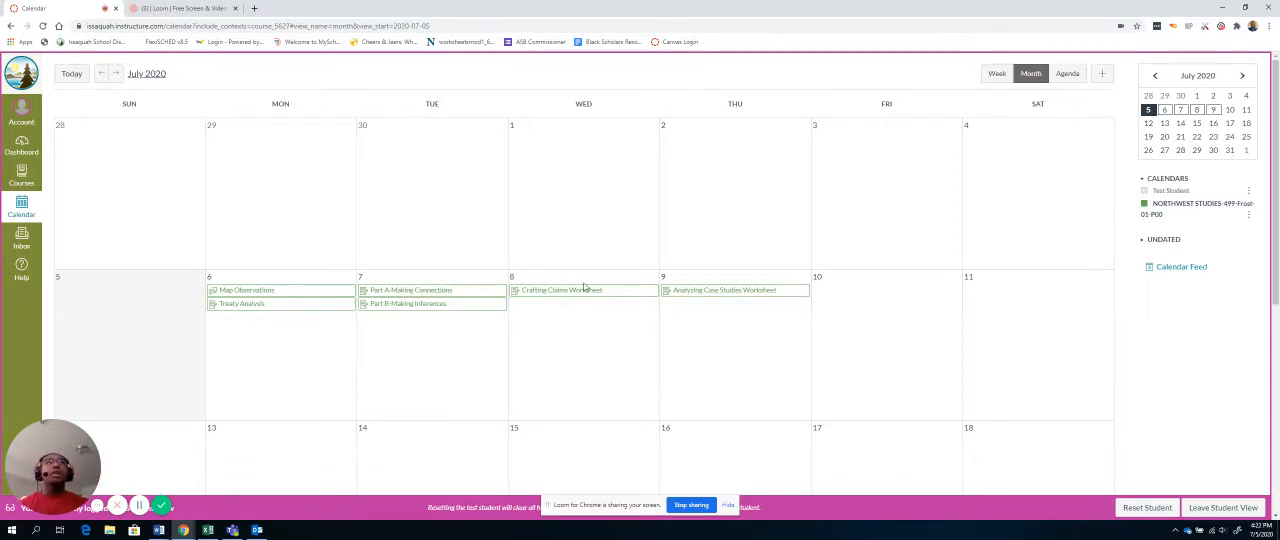
pyautogui.moveTo(562, 290)
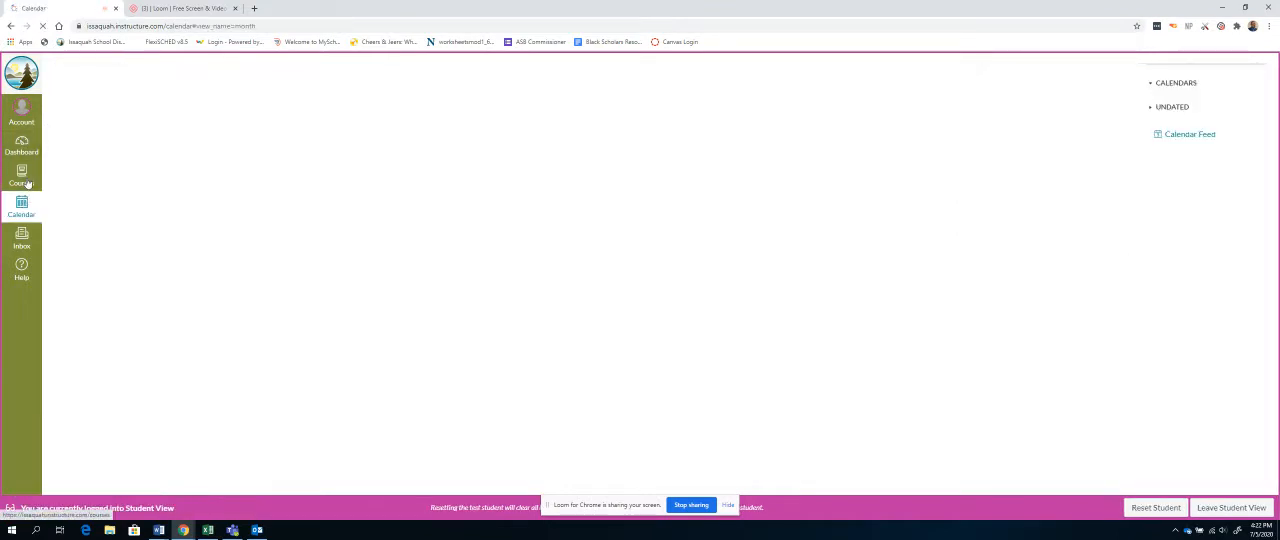
pyautogui.click(21, 178)
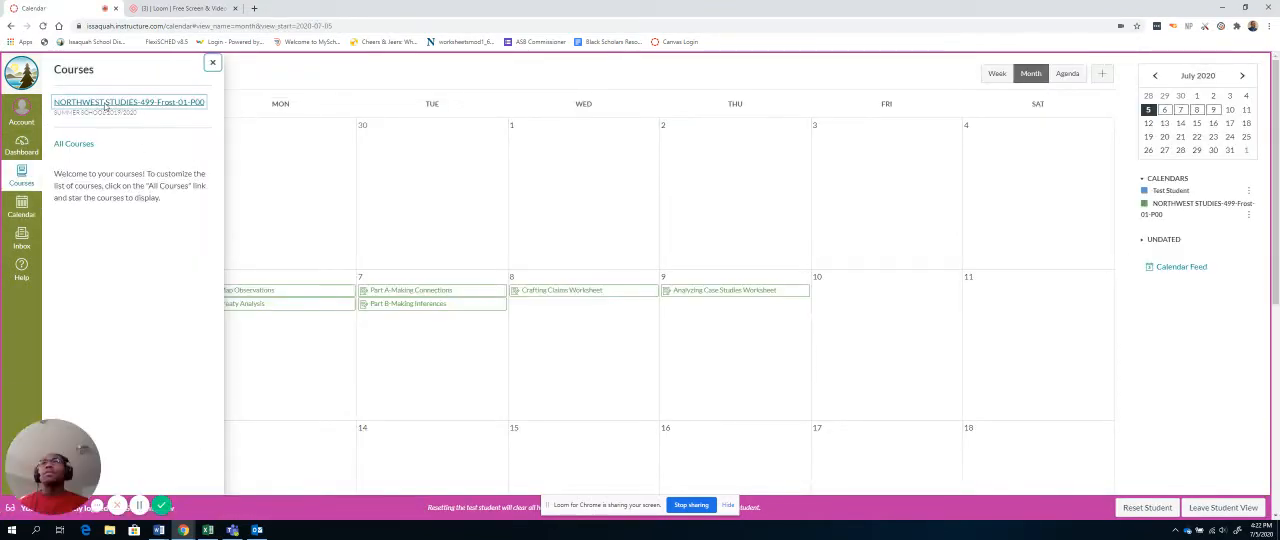
pyautogui.click(128, 101)
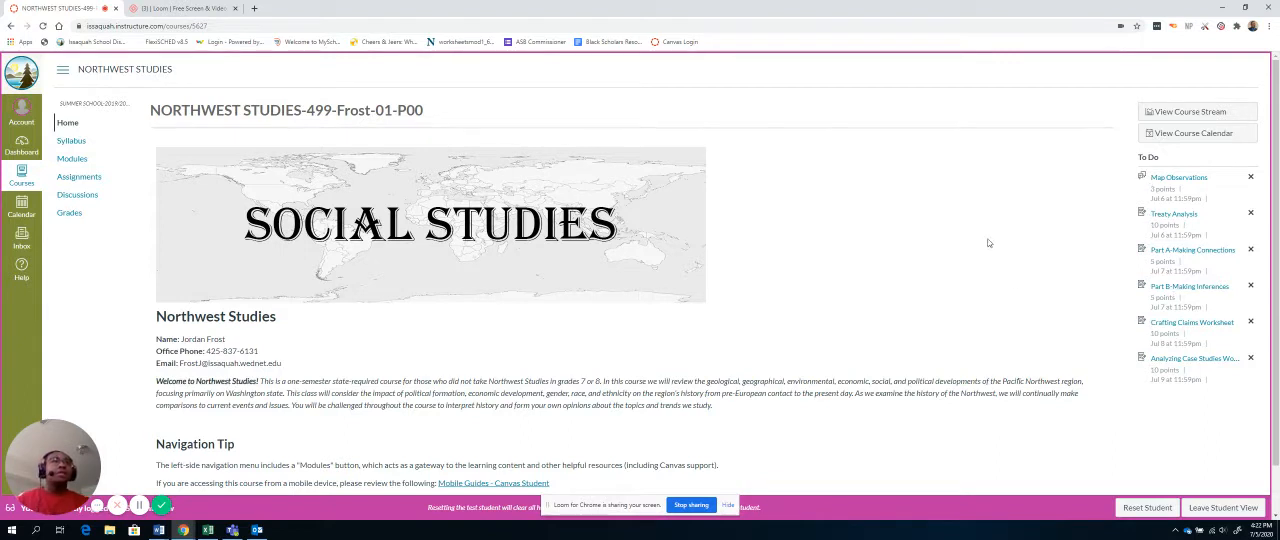
pyautogui.moveTo(860, 260)
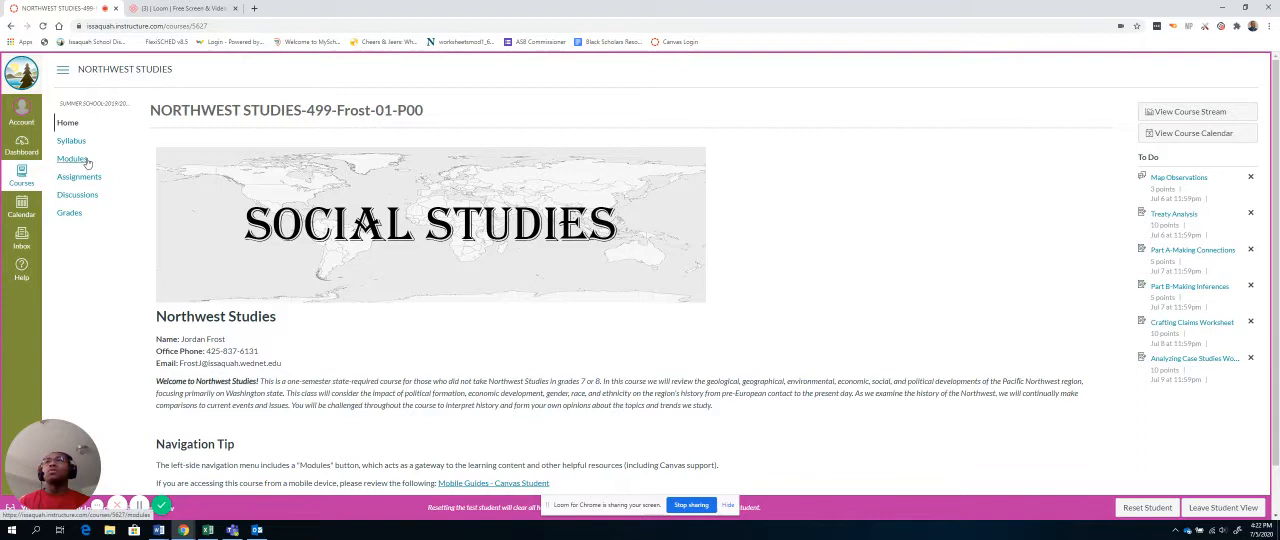
# Step: Open Modules to list the July 6th Maps of the Pacific Northwest module
pyautogui.click(72, 159)
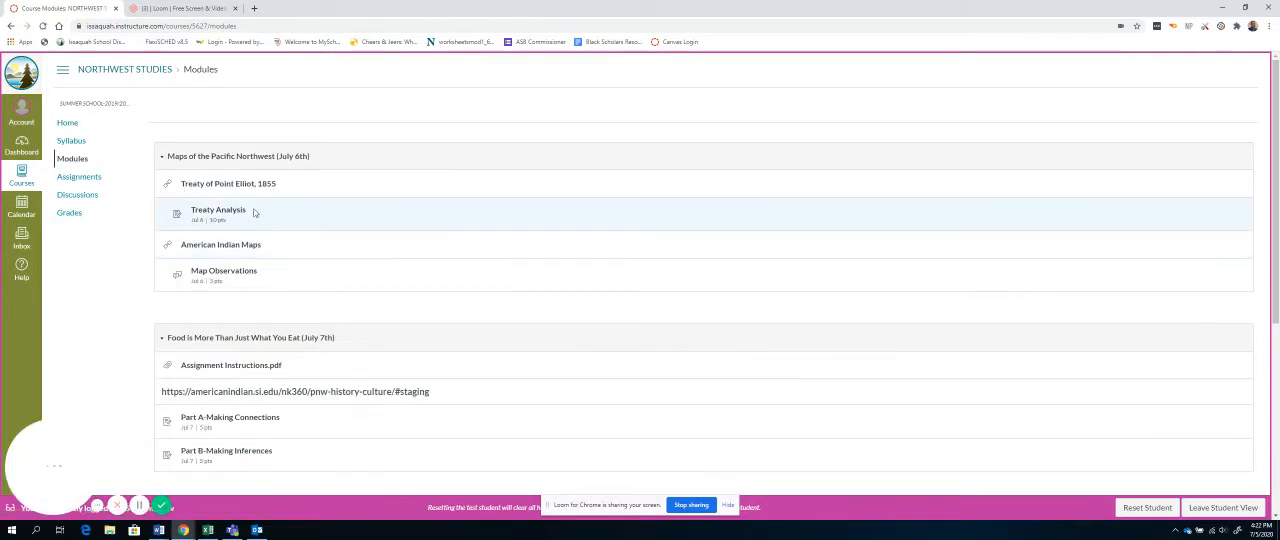
pyautogui.moveTo(205, 161)
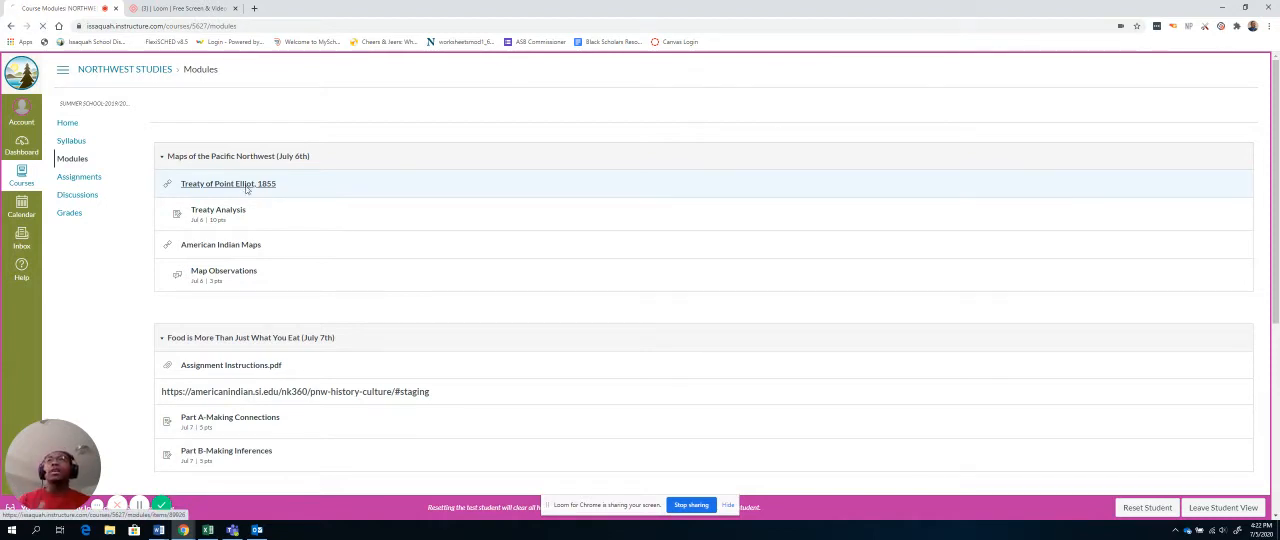
# Step: Open the Treaty of Point Elliot, 1855 reading and scroll through its articles
pyautogui.click(227, 183)
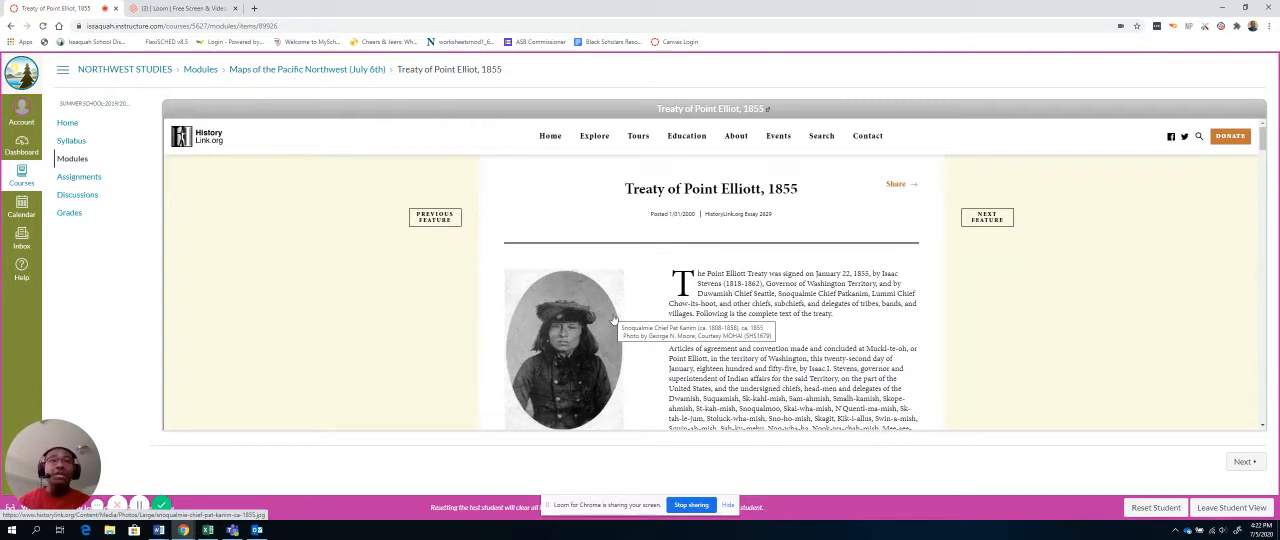
pyautogui.moveTo(618, 351)
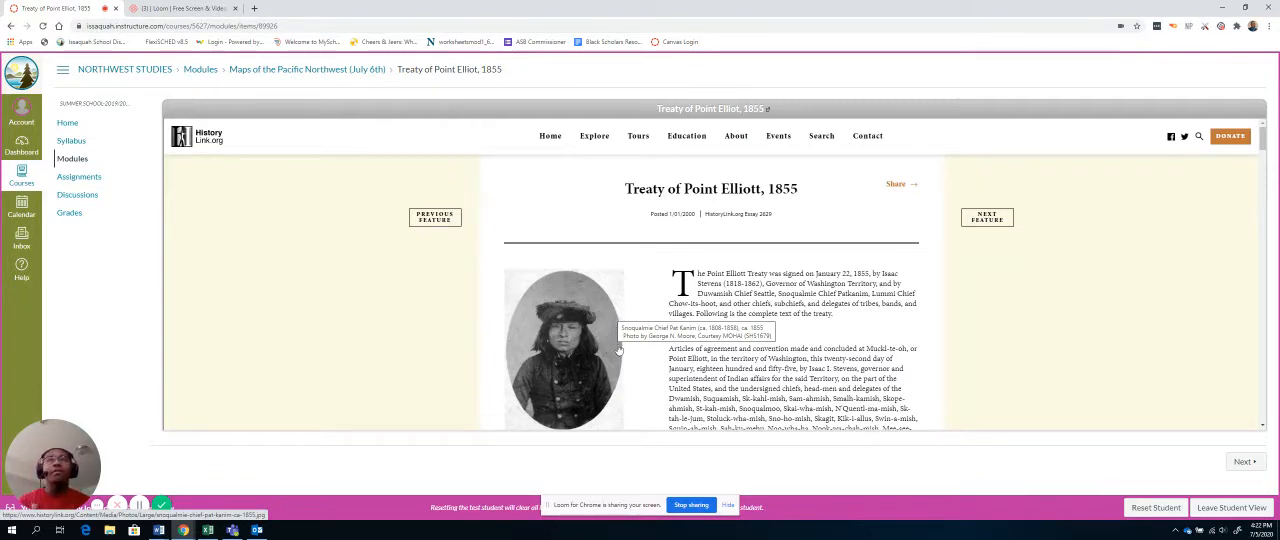
pyautogui.moveTo(769, 110)
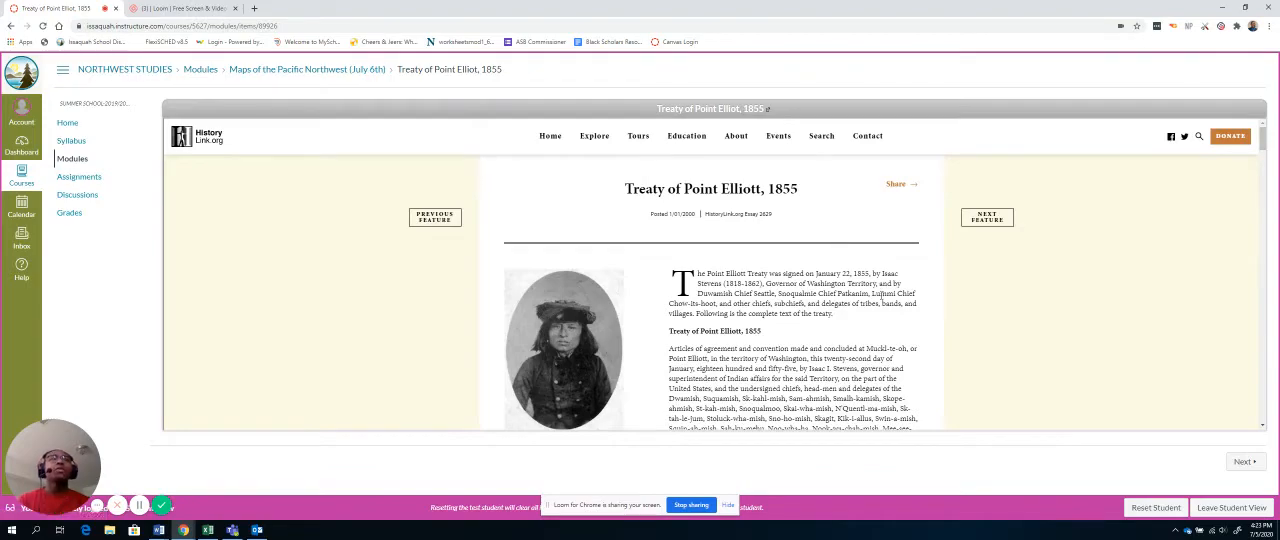
pyautogui.scroll(-3)
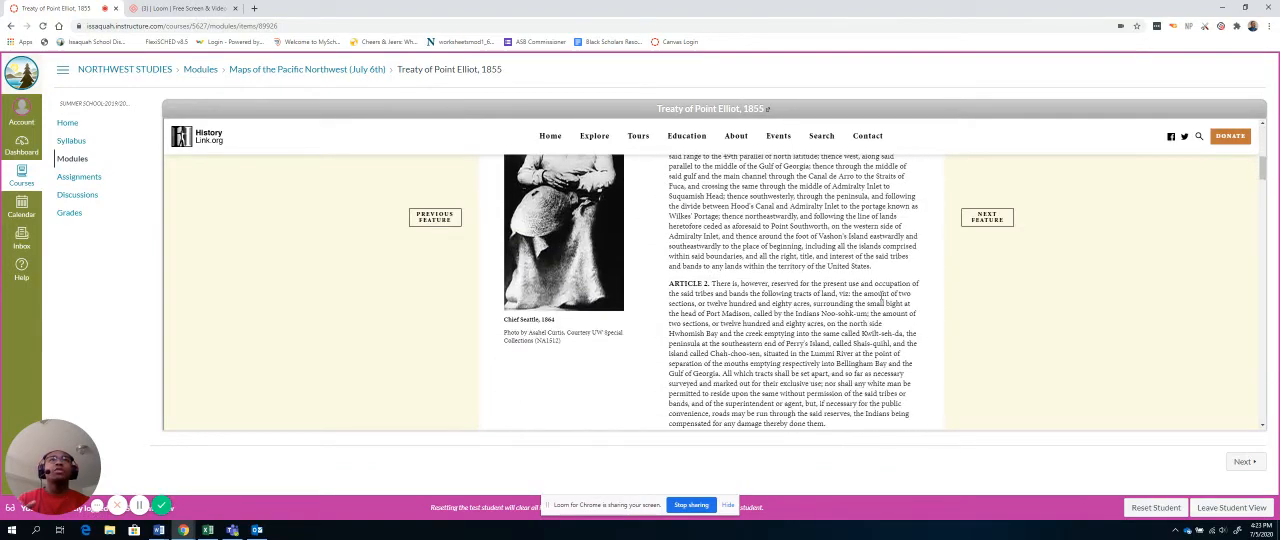
pyautogui.scroll(-3)
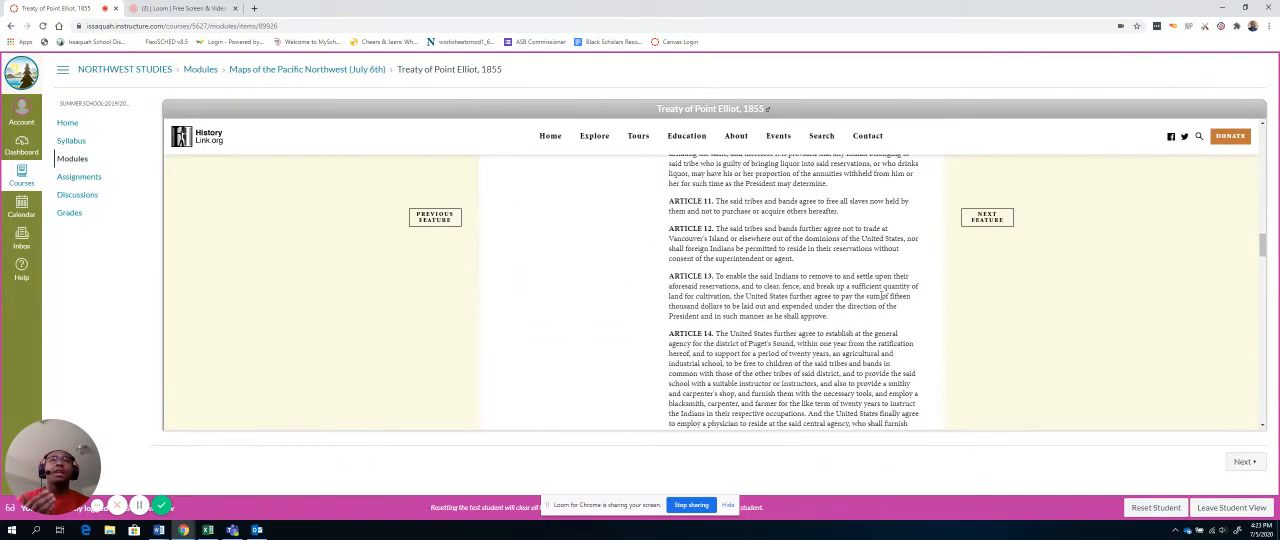
pyautogui.scroll(-3)
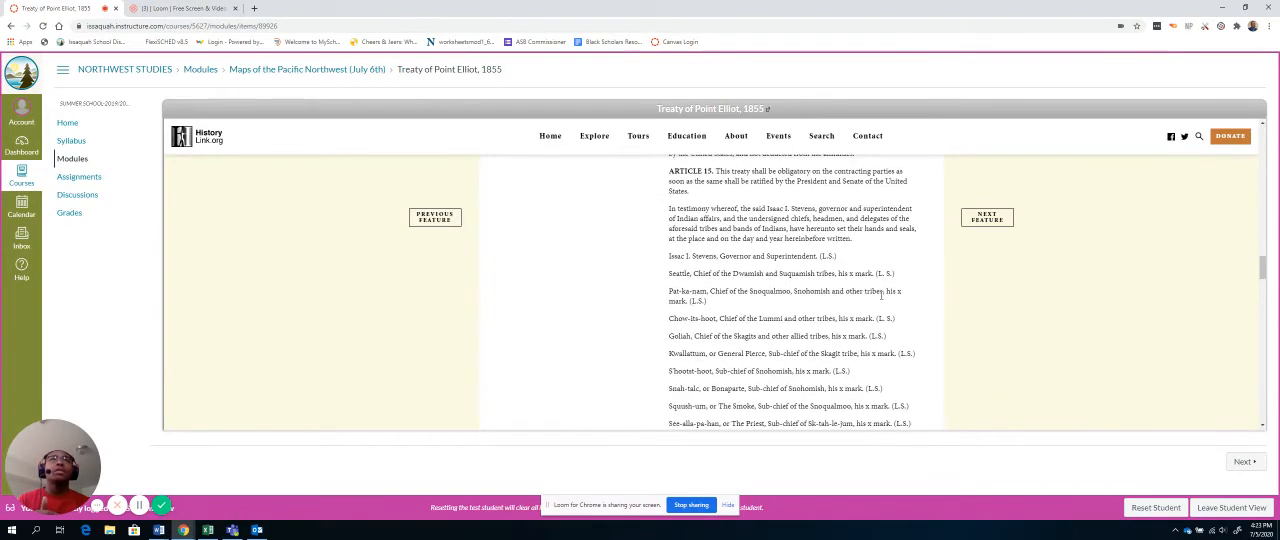
pyautogui.scroll(-3)
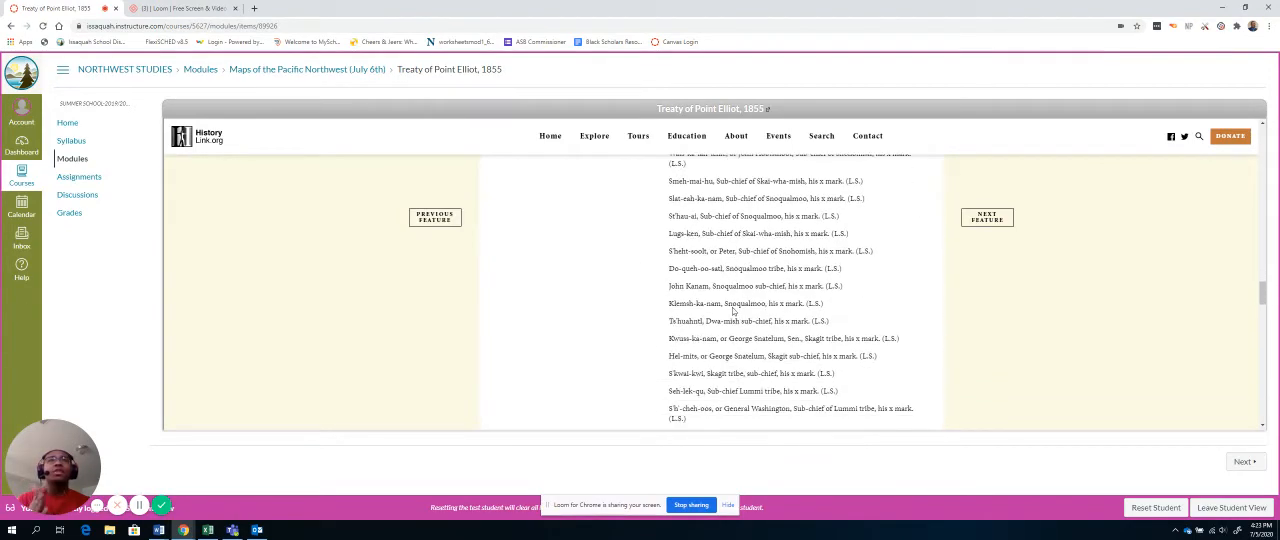
pyautogui.scroll(3)
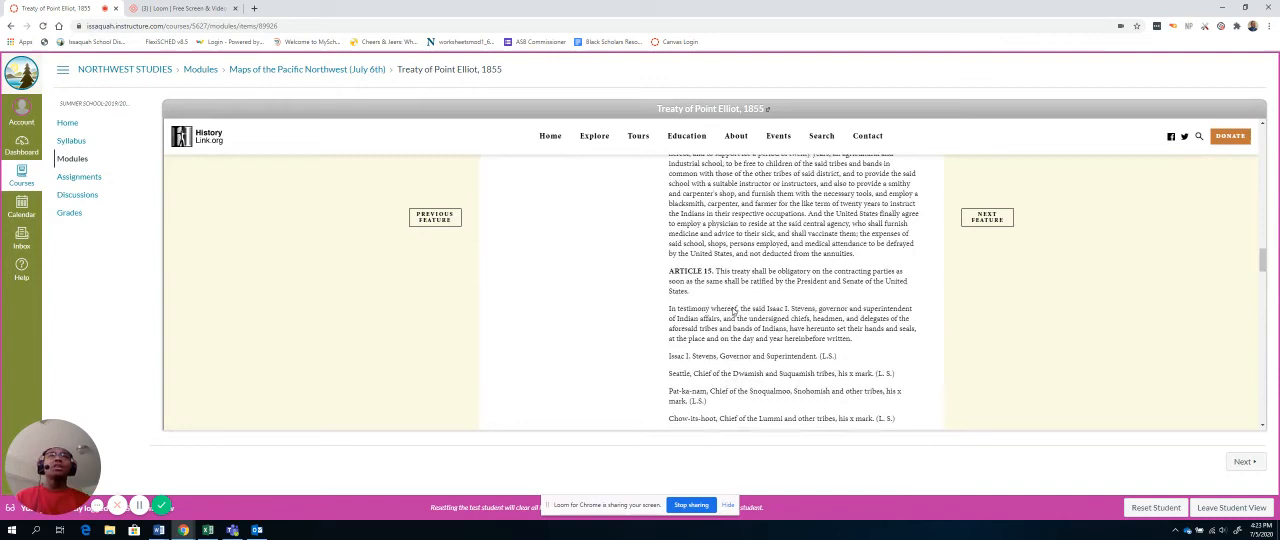
pyautogui.scroll(3)
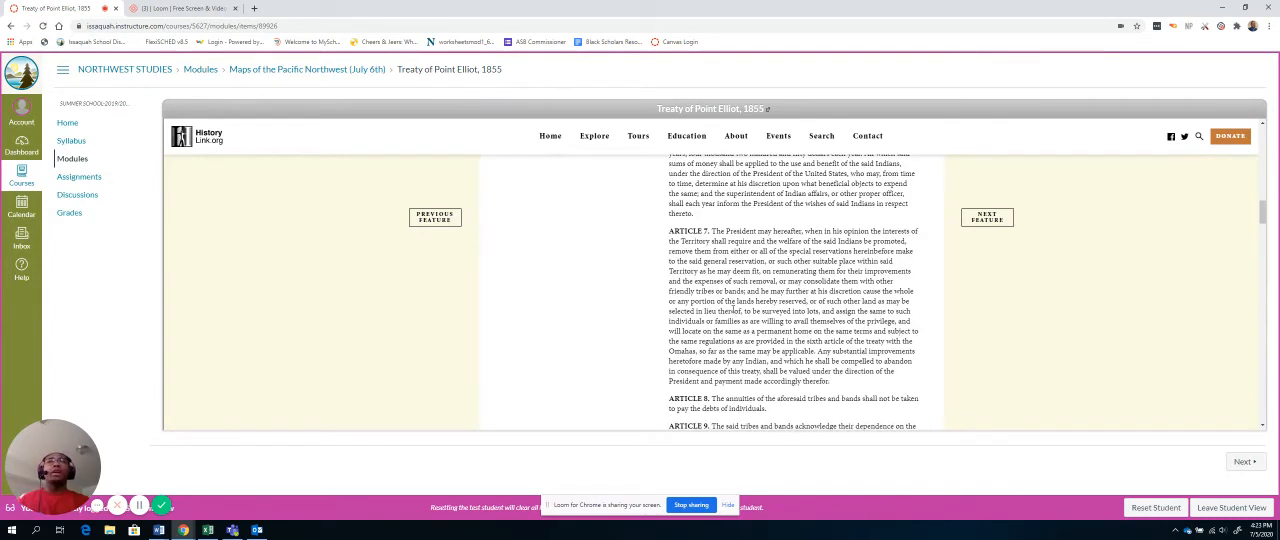
pyautogui.scroll(3)
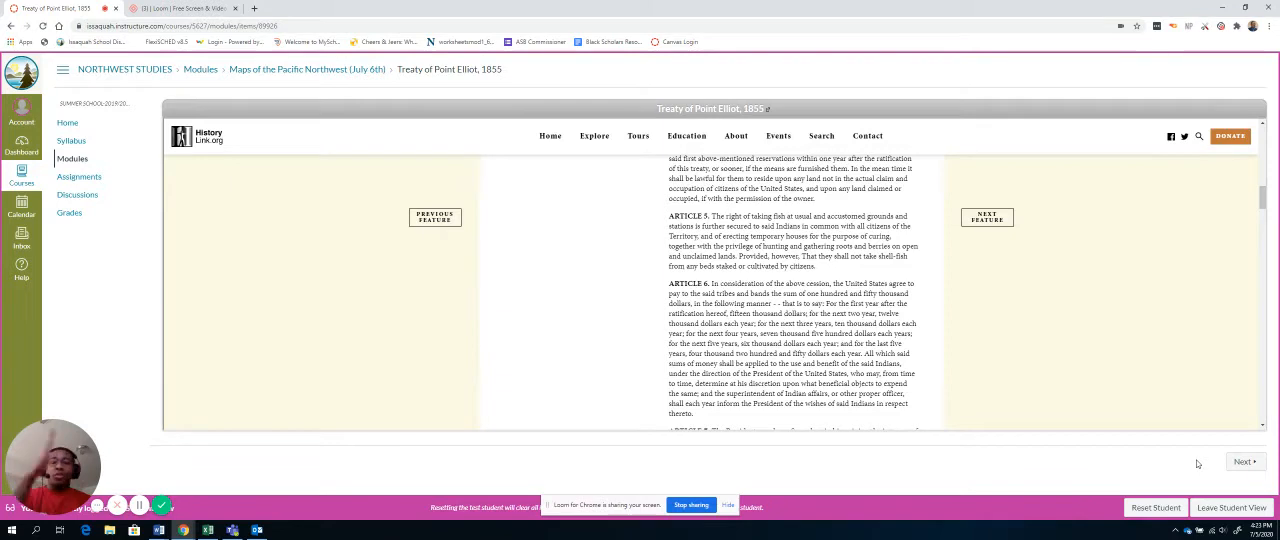
pyautogui.moveTo(1245, 462)
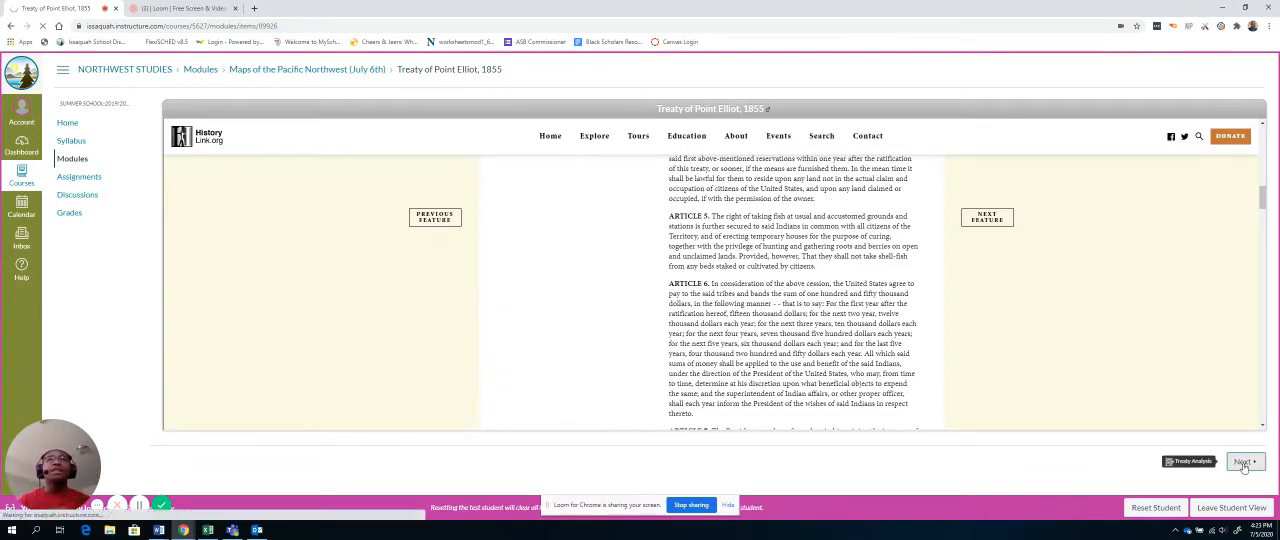
# Step: Step past the Treaty Analysis assignment to American Indian Maps and scroll through the maps
pyautogui.click(1245, 461)
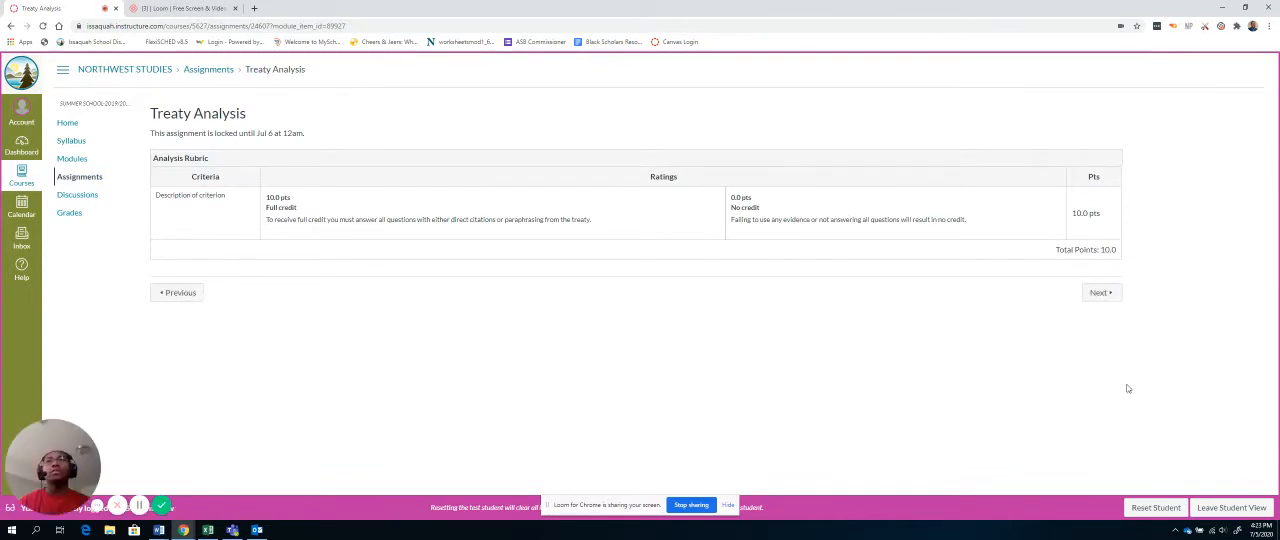
pyautogui.moveTo(923, 358)
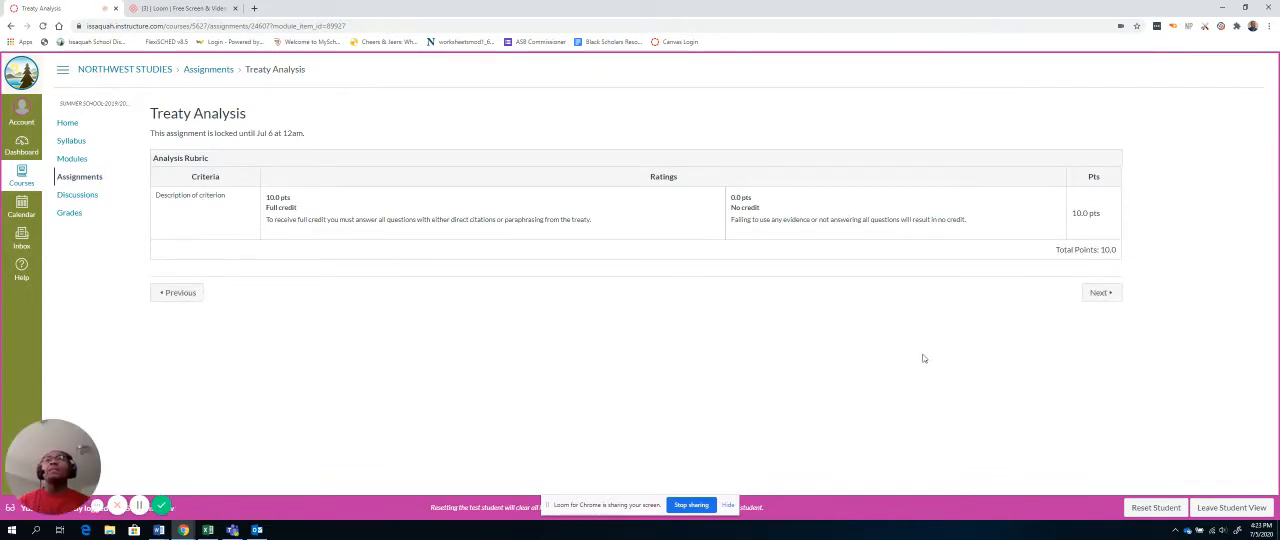
pyautogui.moveTo(661, 319)
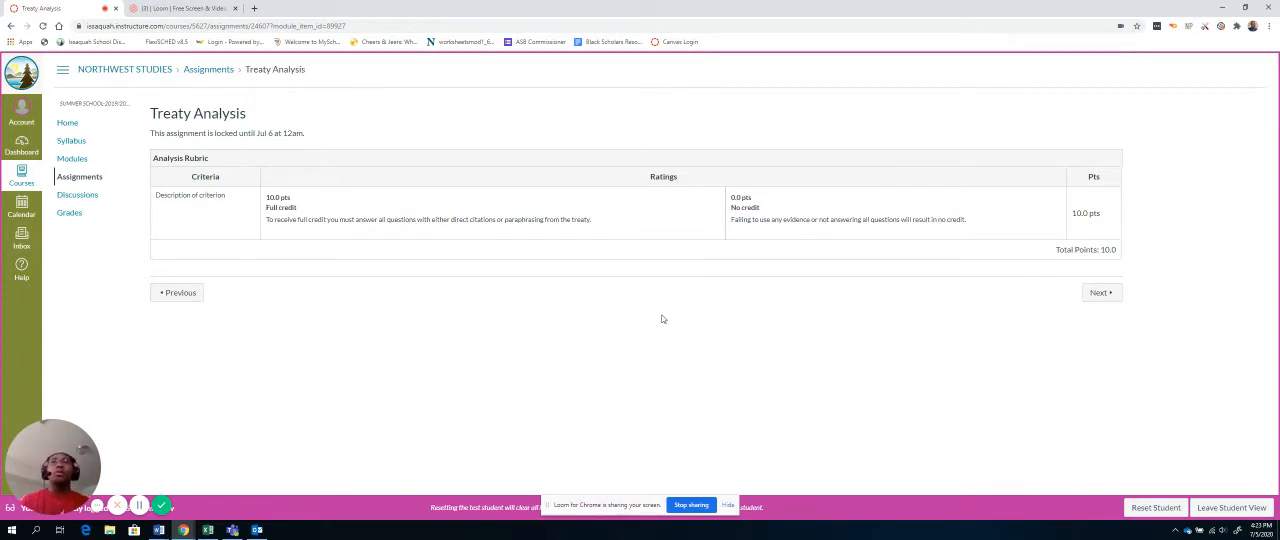
pyautogui.moveTo(470, 200)
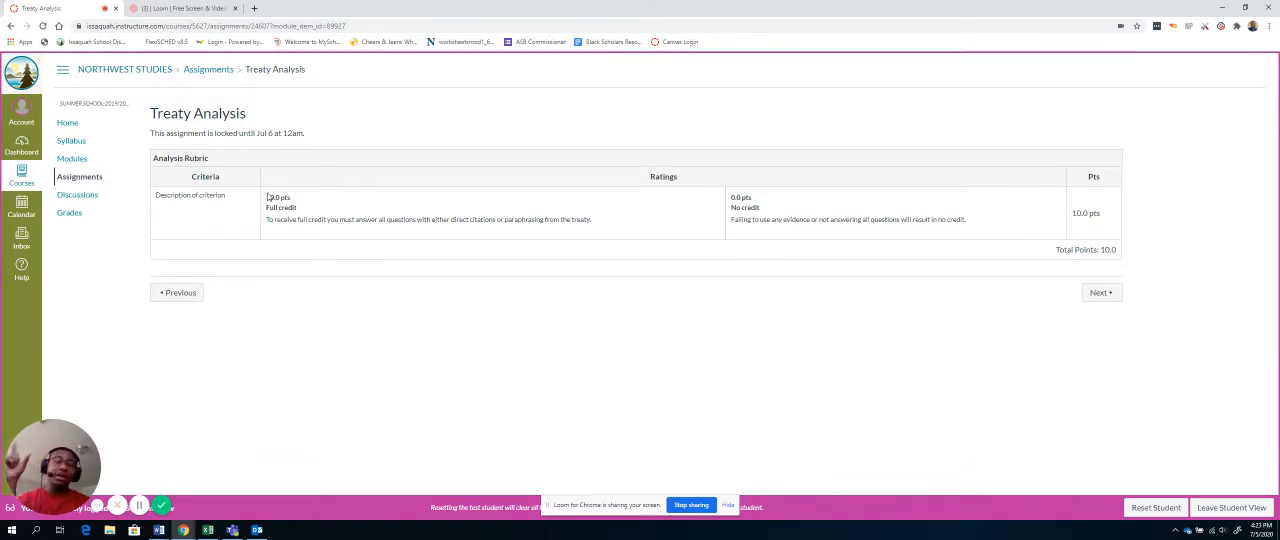
pyautogui.moveTo(1026, 293)
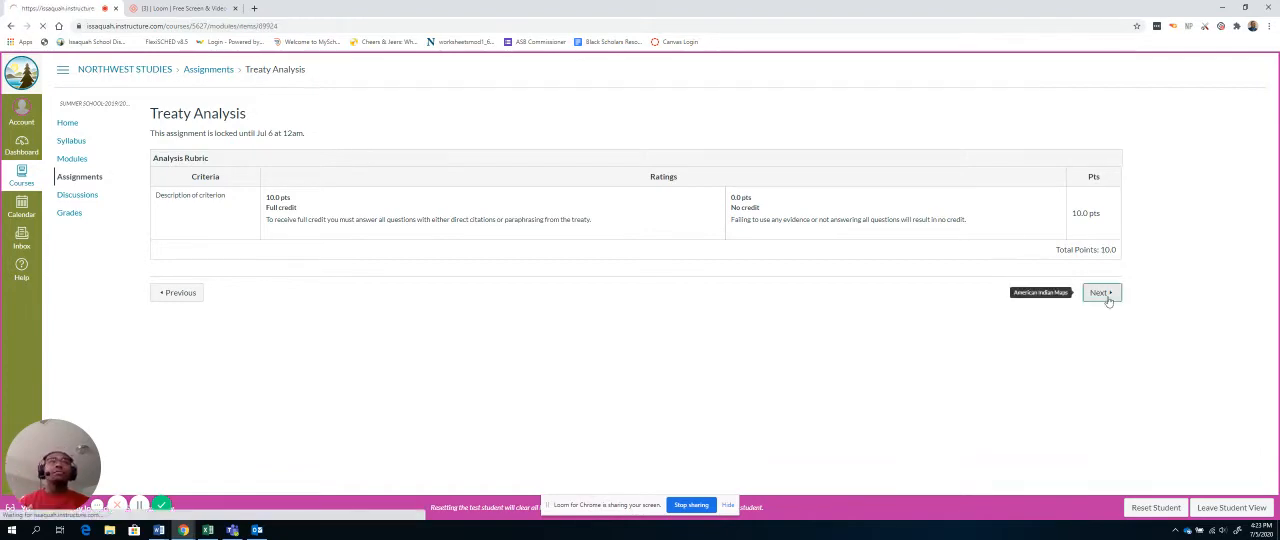
pyautogui.click(1100, 292)
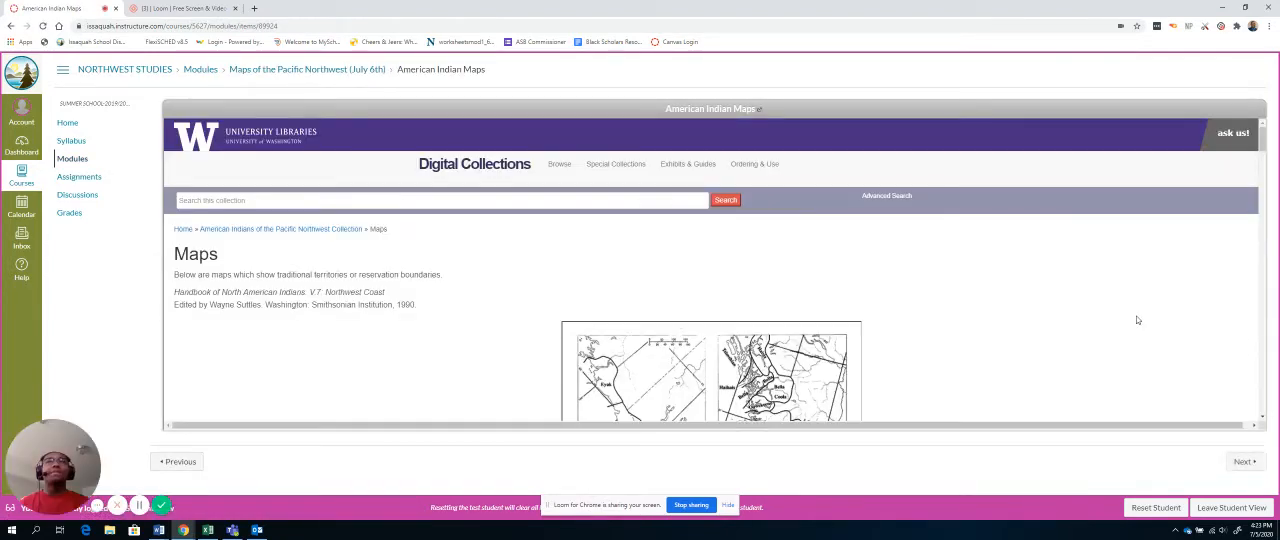
pyautogui.scroll(-3)
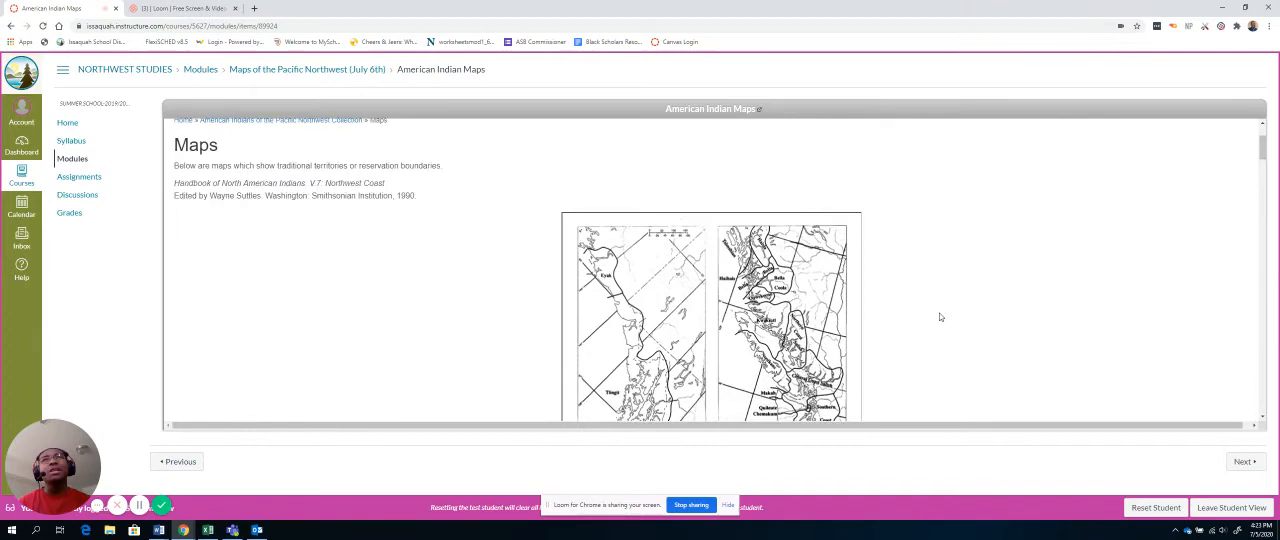
pyautogui.scroll(-3)
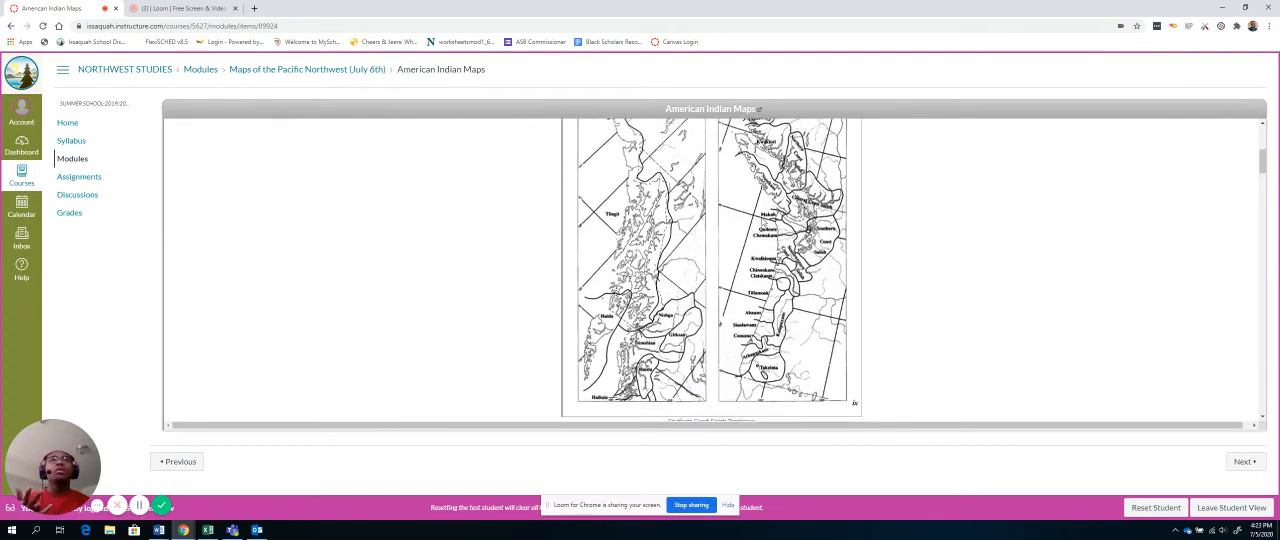
pyautogui.scroll(-3)
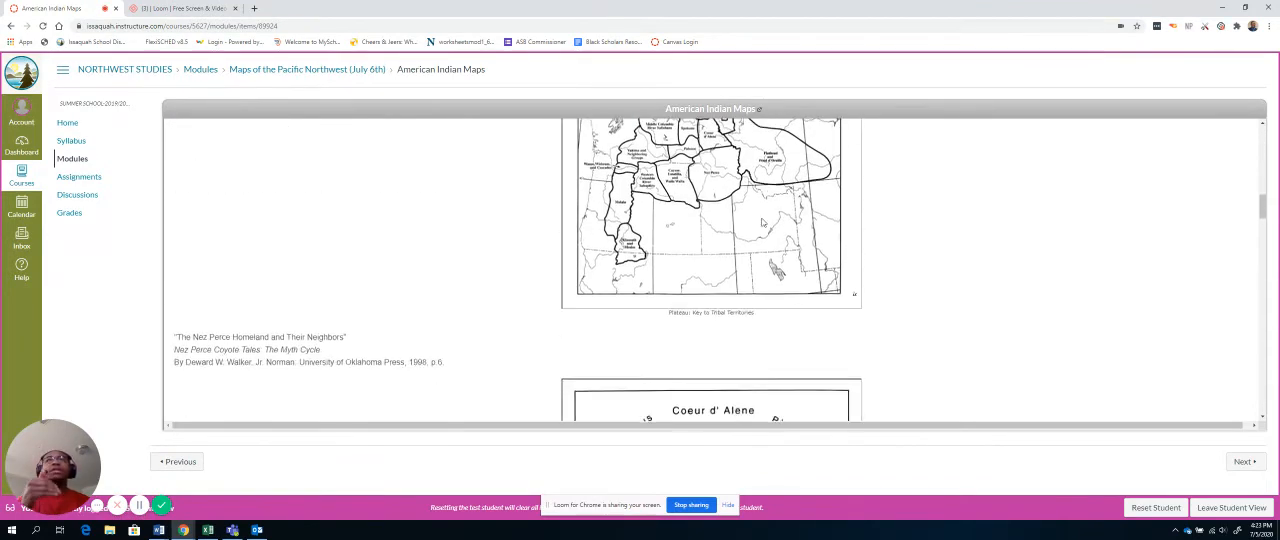
pyautogui.scroll(3)
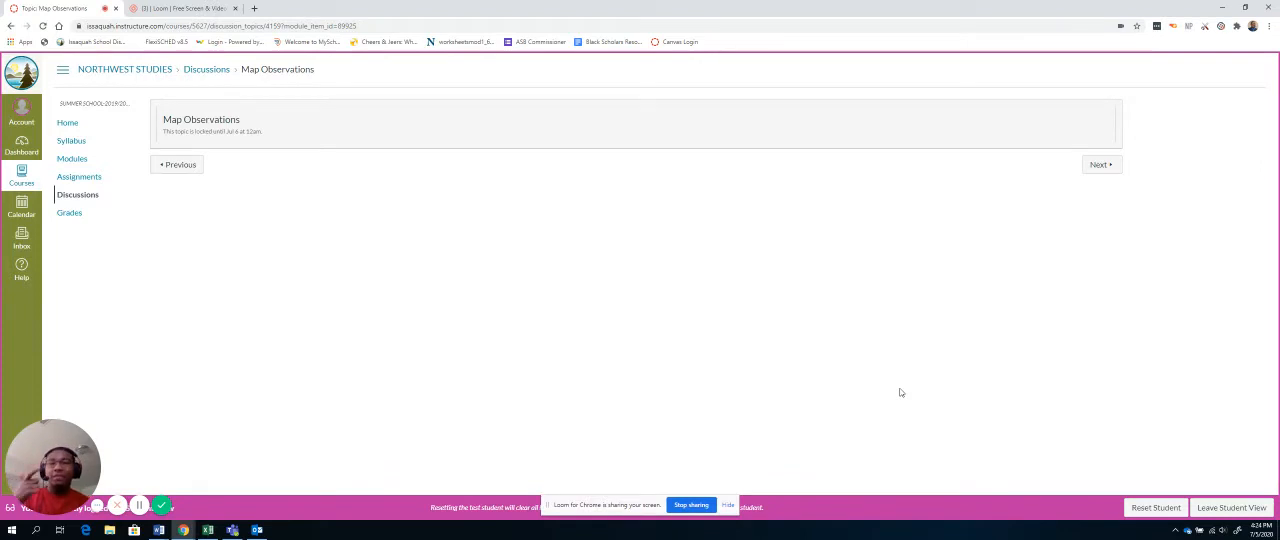
pyautogui.moveTo(485, 318)
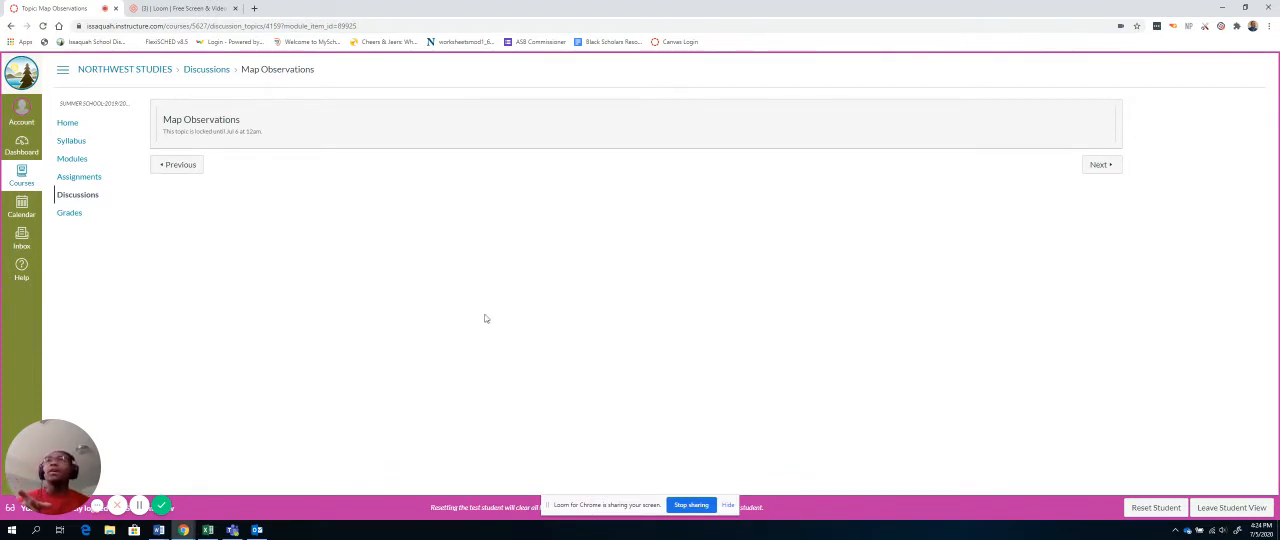
pyautogui.moveTo(253, 142)
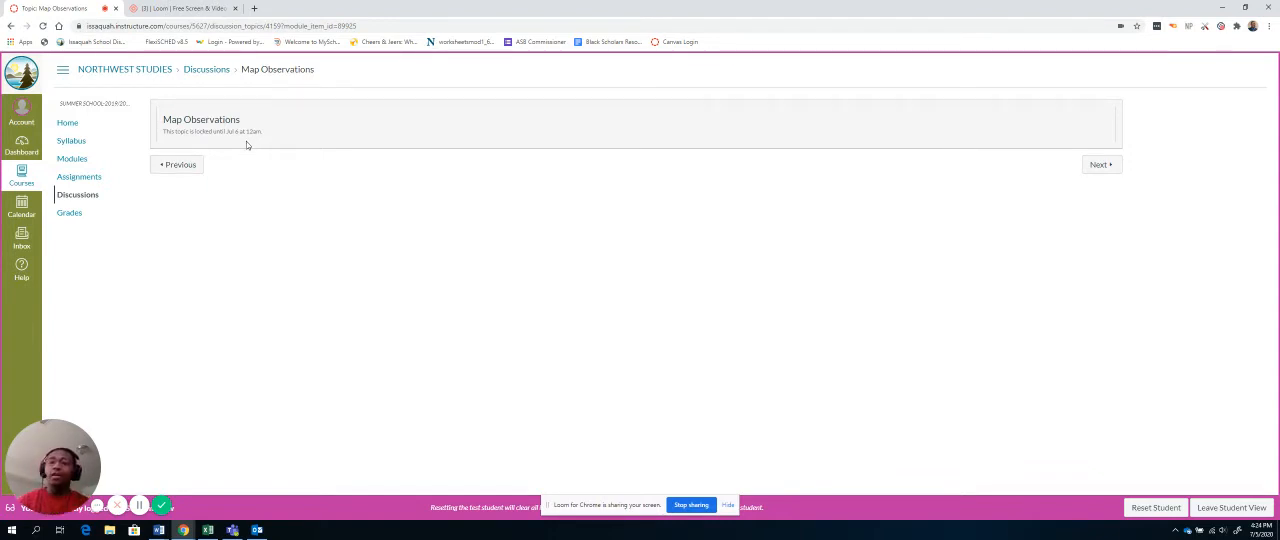
pyautogui.click(72, 158)
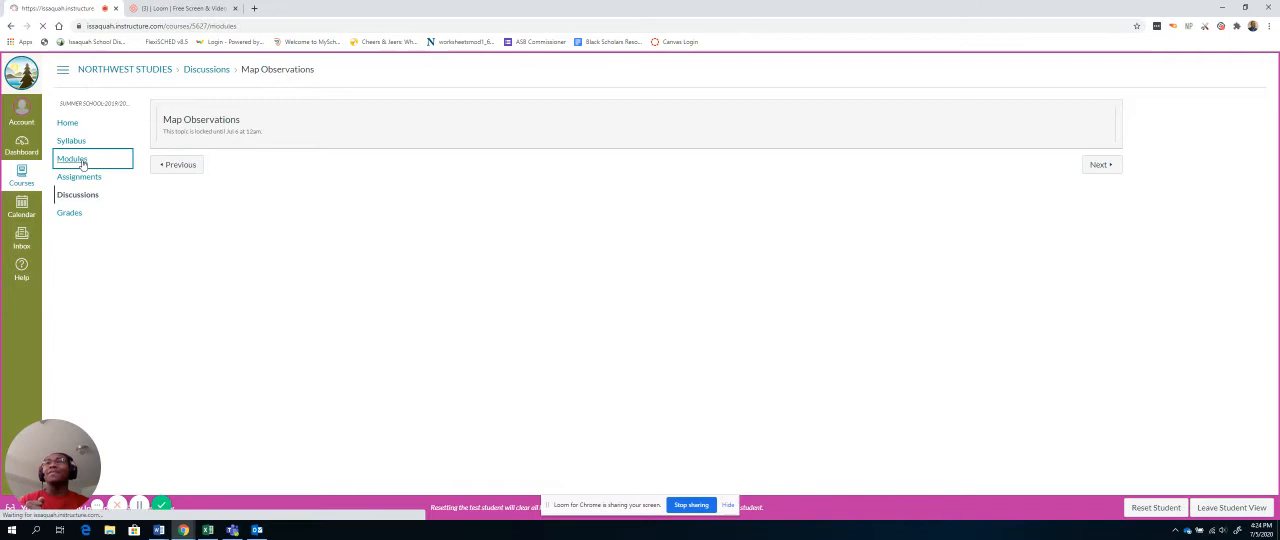
pyautogui.click(72, 158)
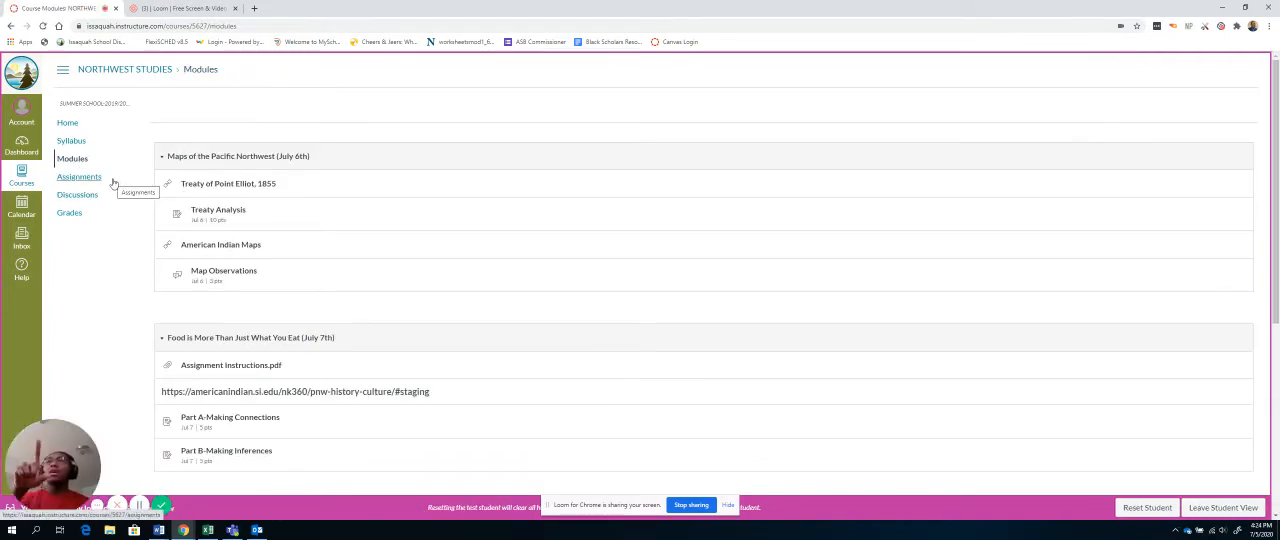
pyautogui.moveTo(173, 165)
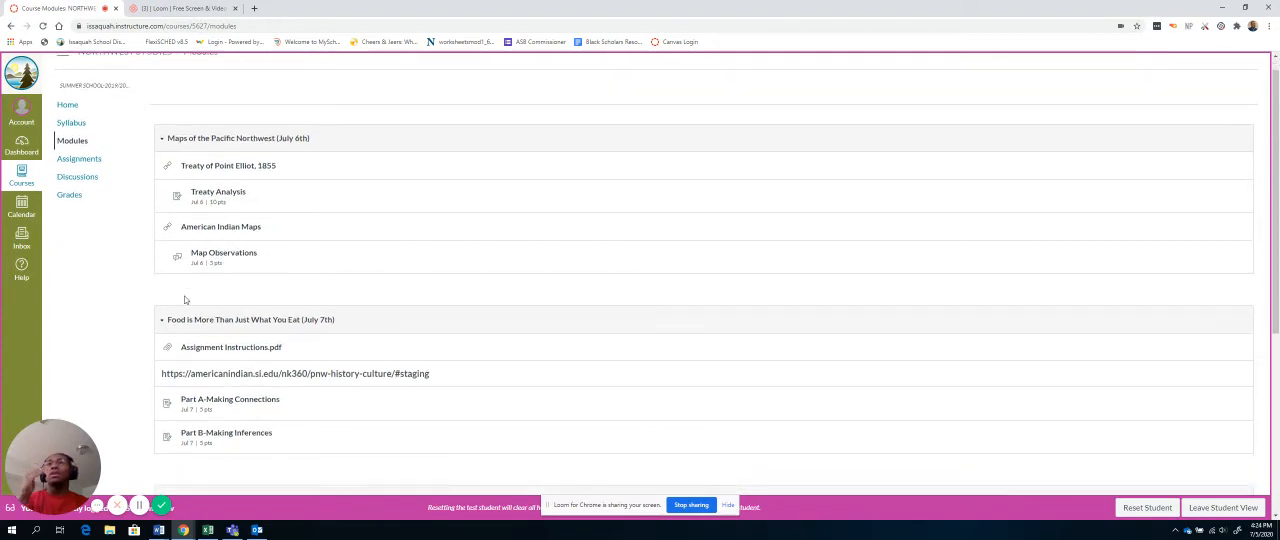
pyautogui.scroll(-3)
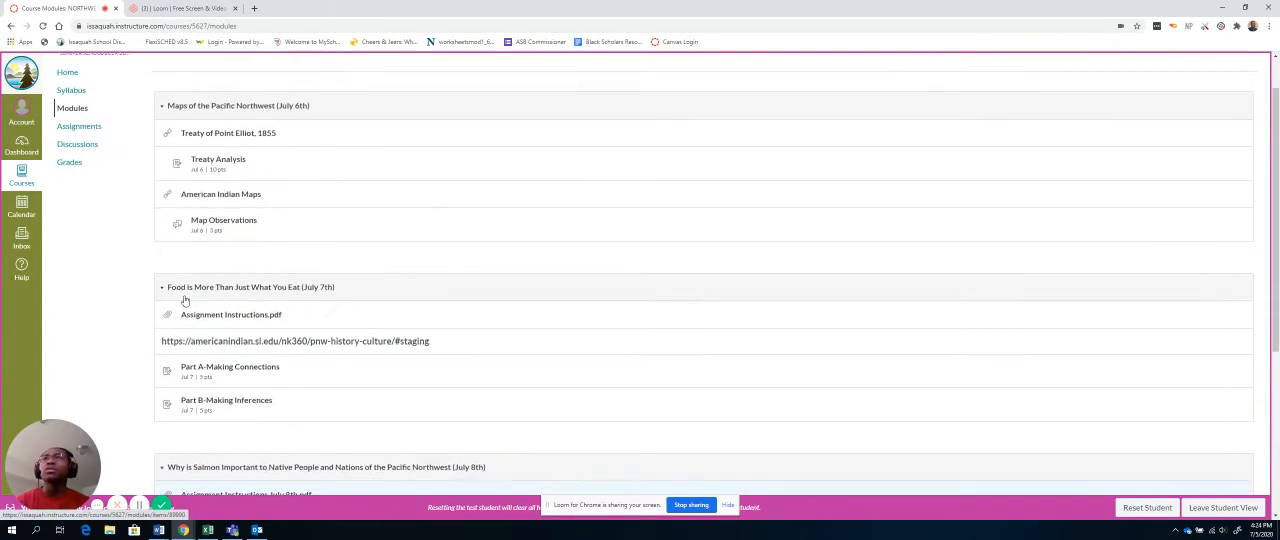
pyautogui.scroll(-3)
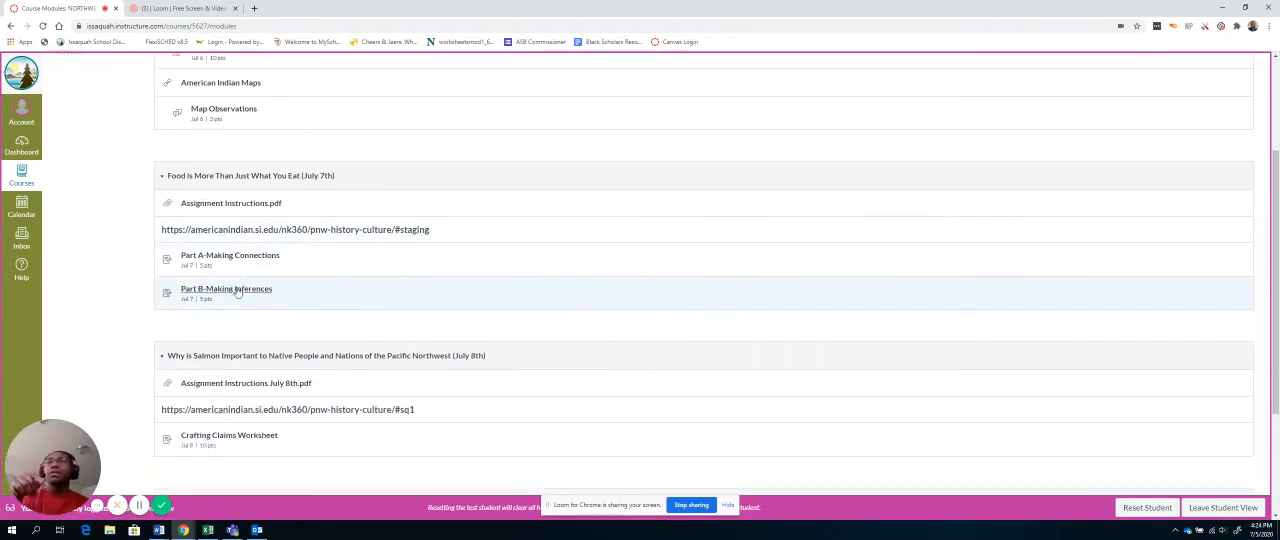
pyautogui.scroll(3)
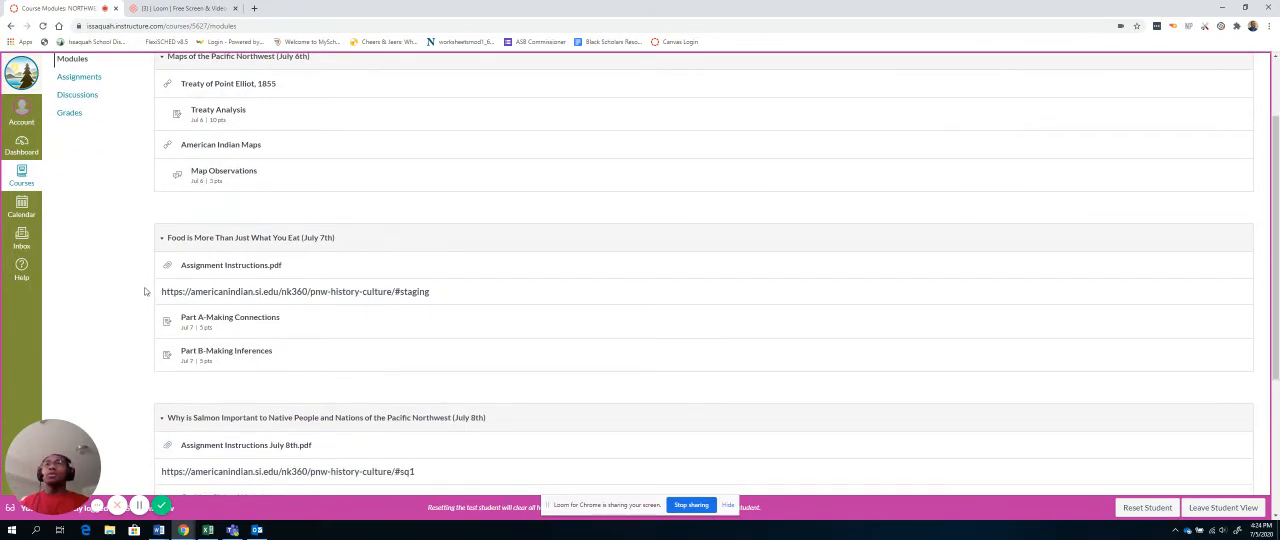
pyautogui.scroll(-3)
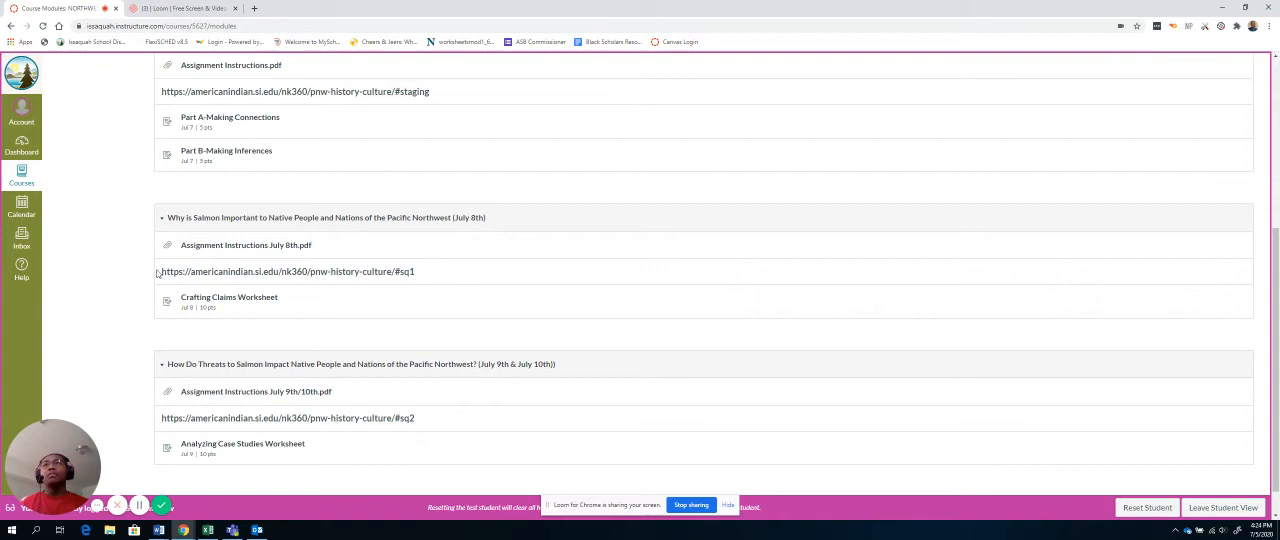
pyautogui.scroll(3)
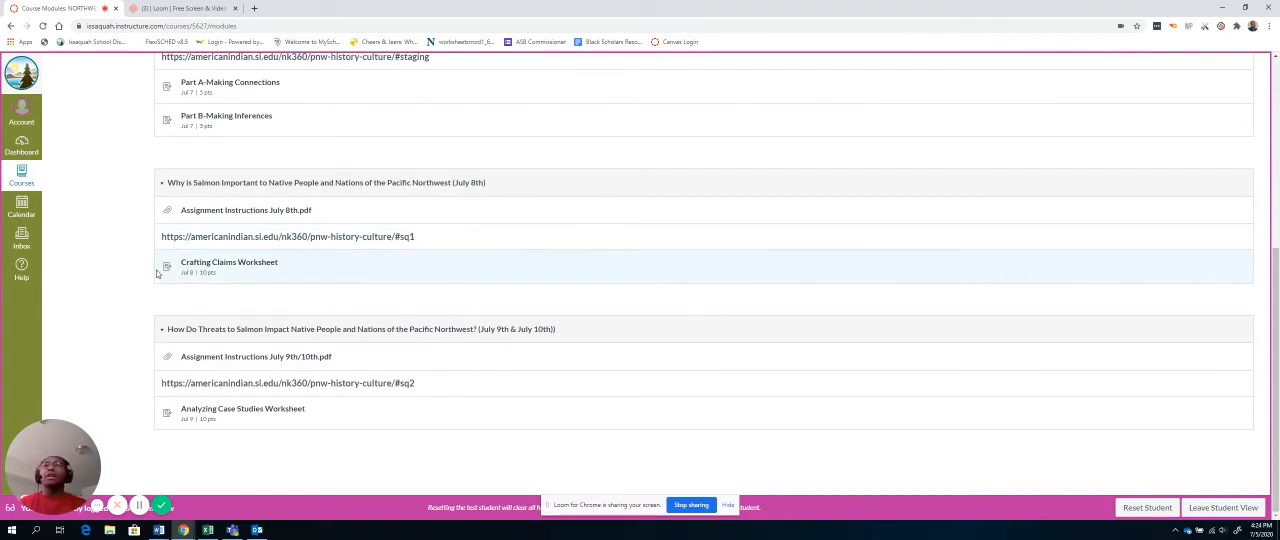
pyautogui.scroll(3)
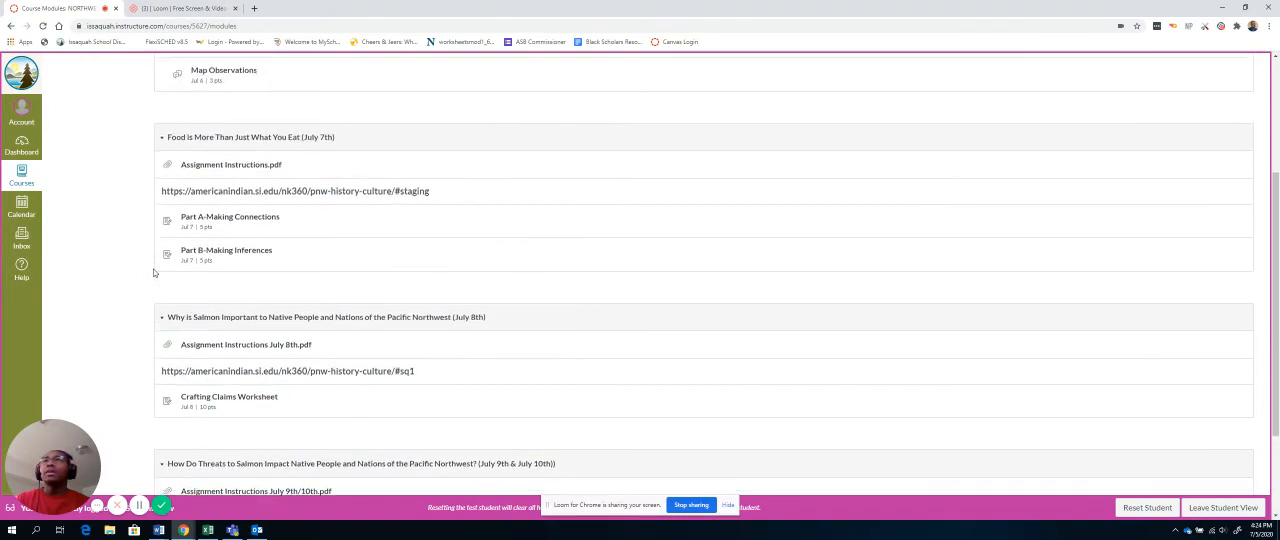
pyautogui.scroll(3)
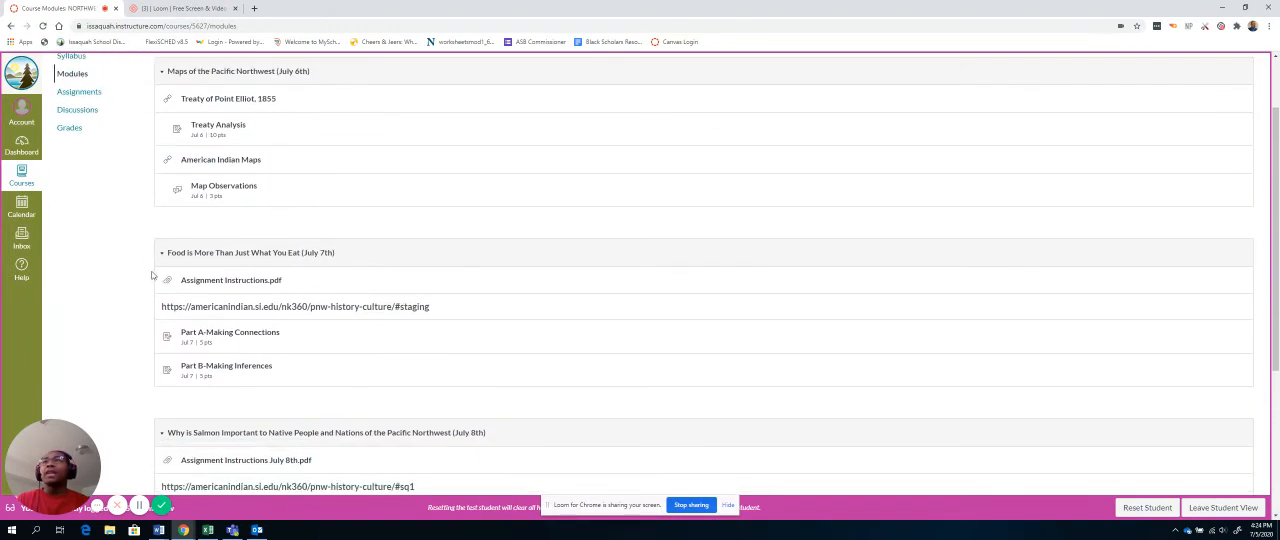
pyautogui.moveTo(167, 285)
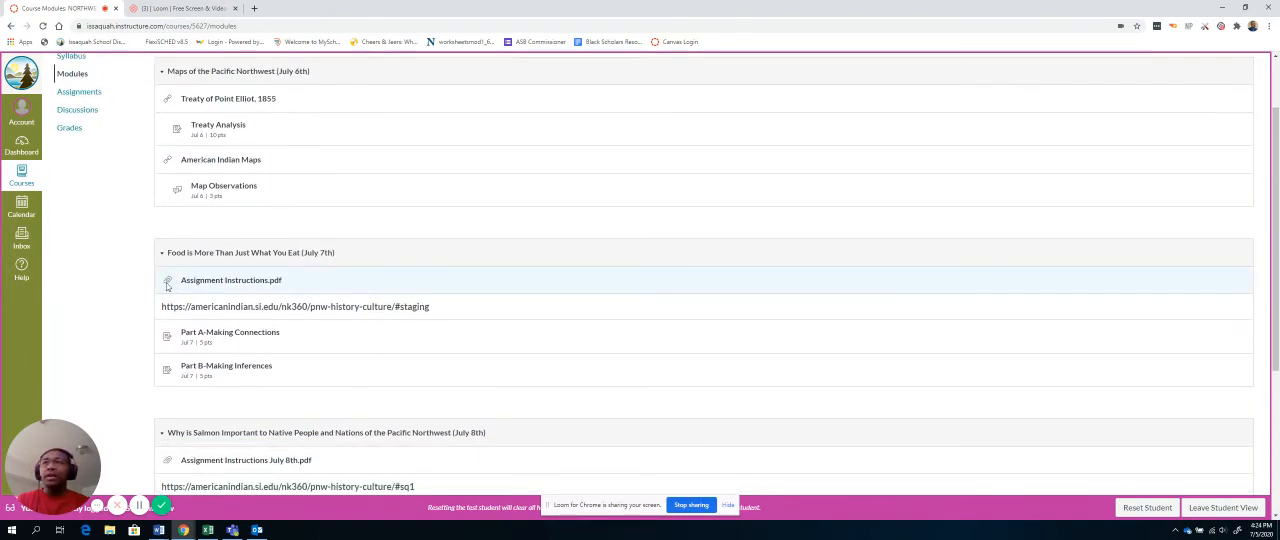
pyautogui.moveTo(229, 337)
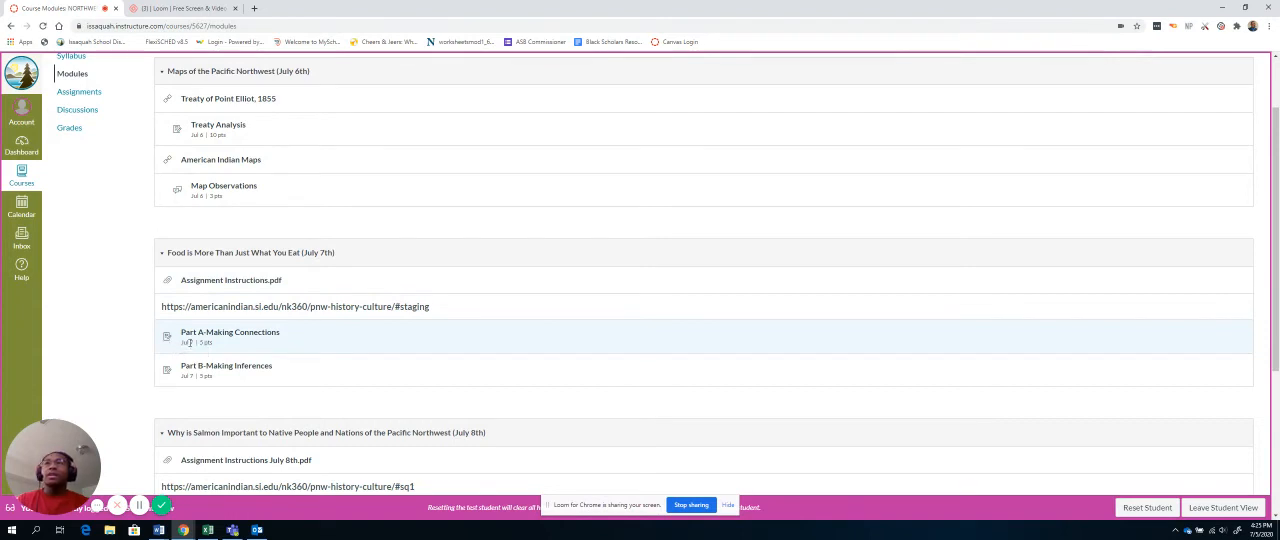
pyautogui.moveTo(192, 342)
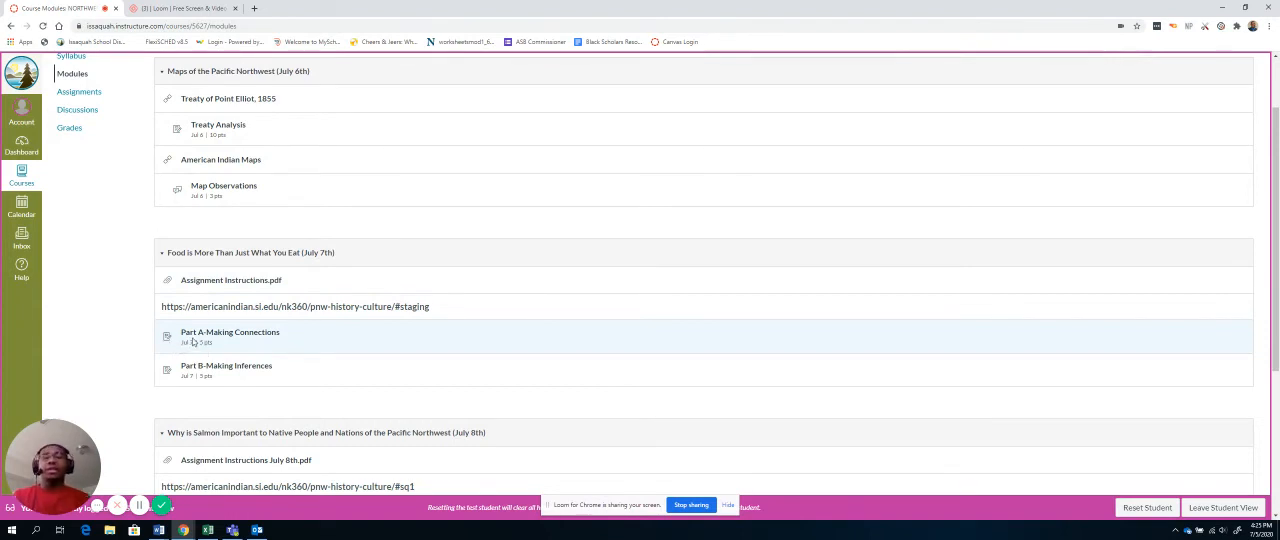
pyautogui.moveTo(128, 308)
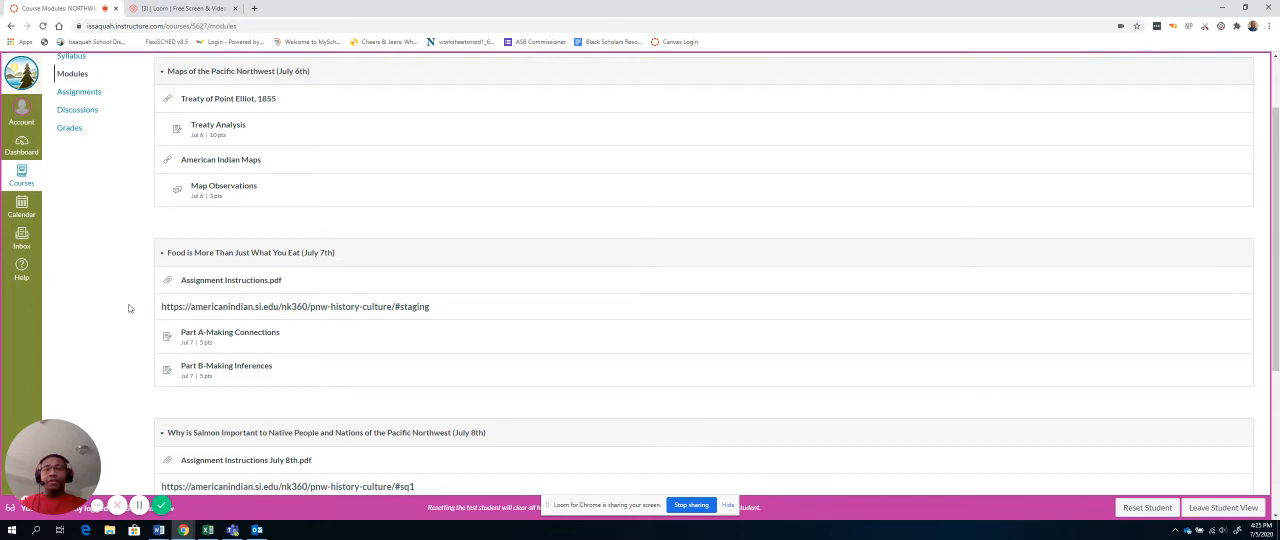
pyautogui.scroll(3)
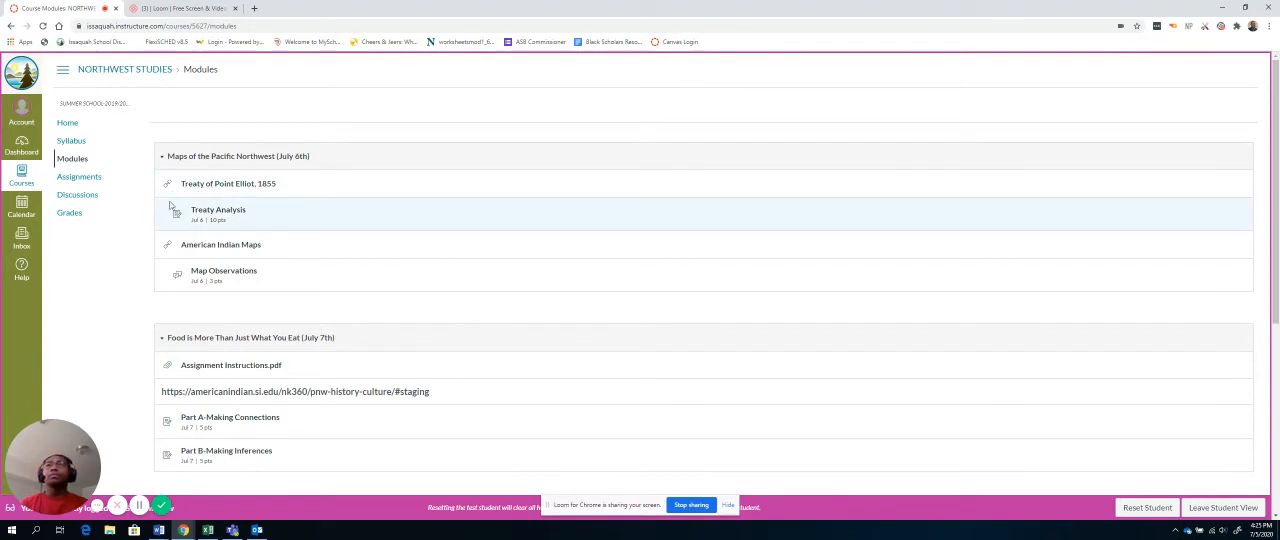
pyautogui.scroll(-3)
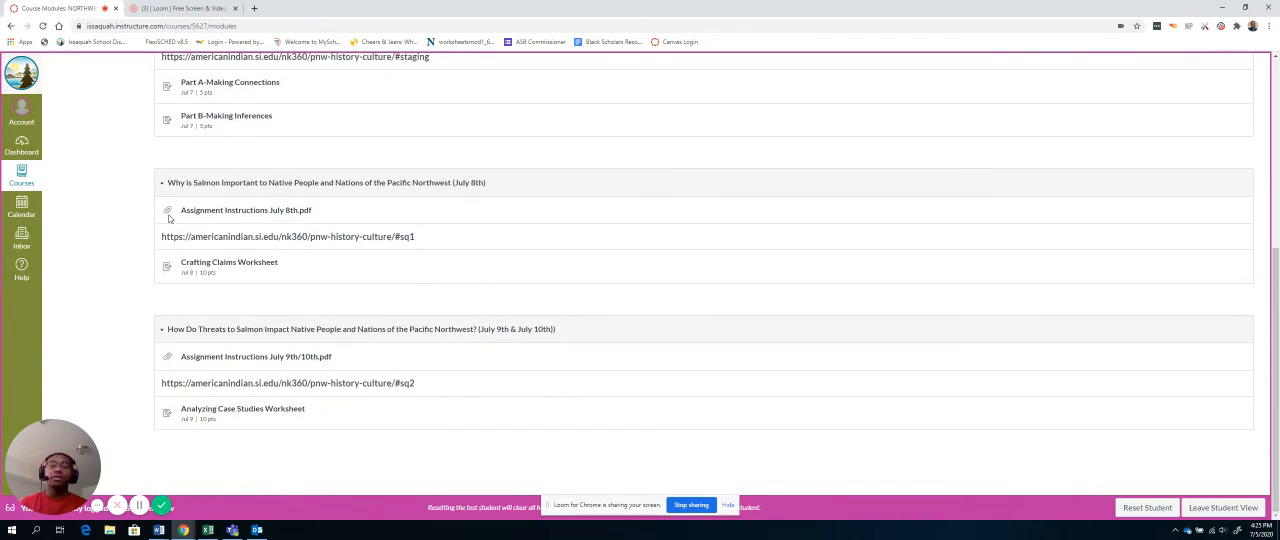
pyautogui.scroll(3)
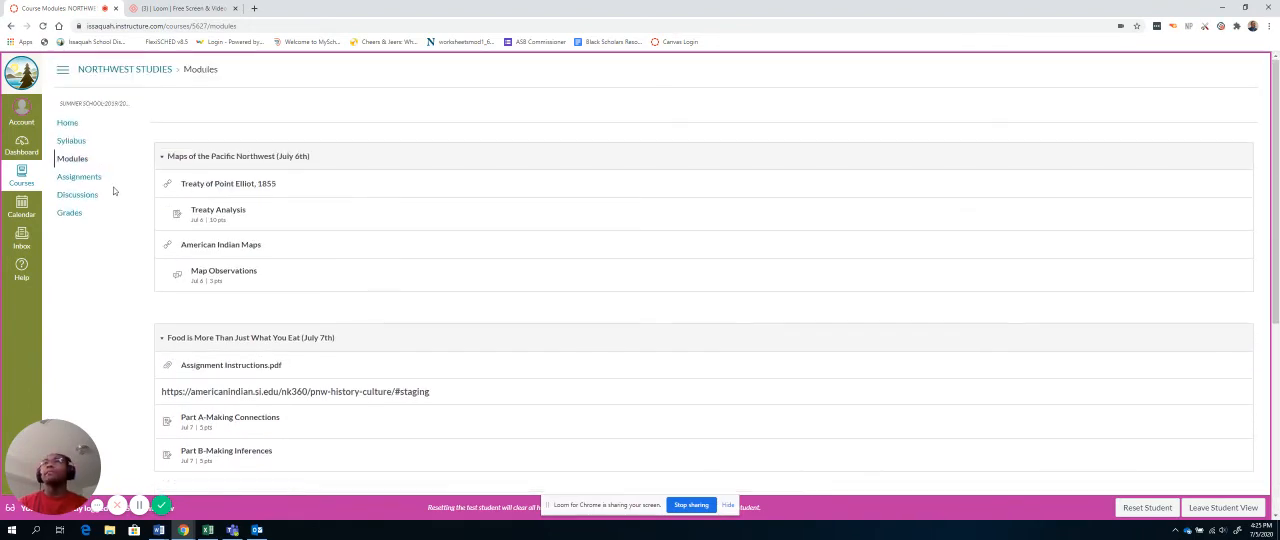
pyautogui.click(71, 140)
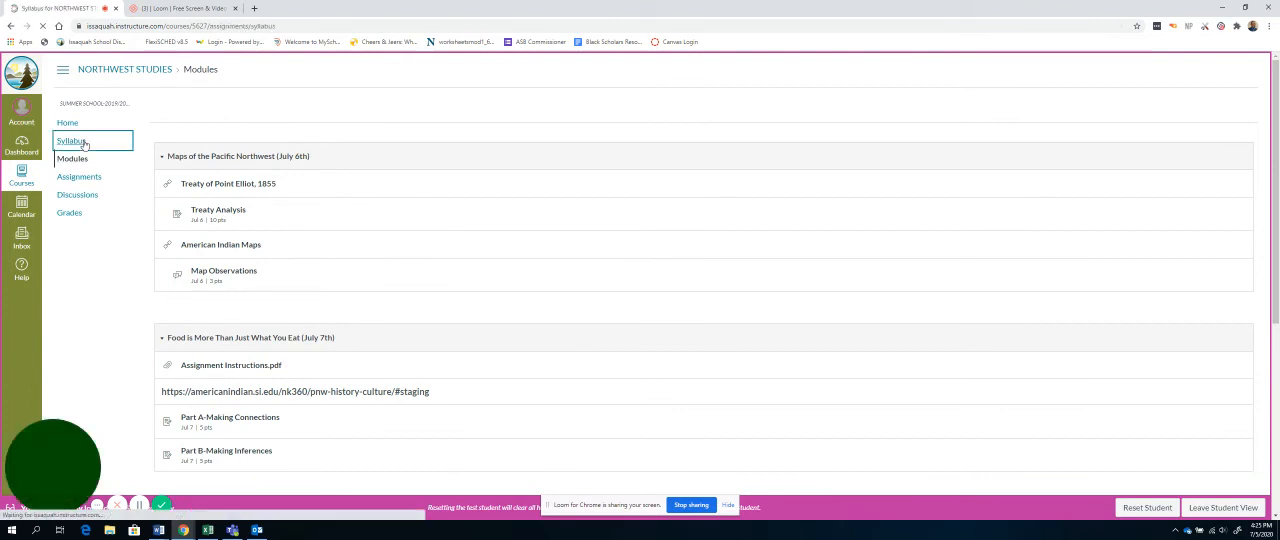
# Step: Open the course Syllabus showing Summer School Syllabus.docx and the dated assignment summary
pyautogui.click(71, 141)
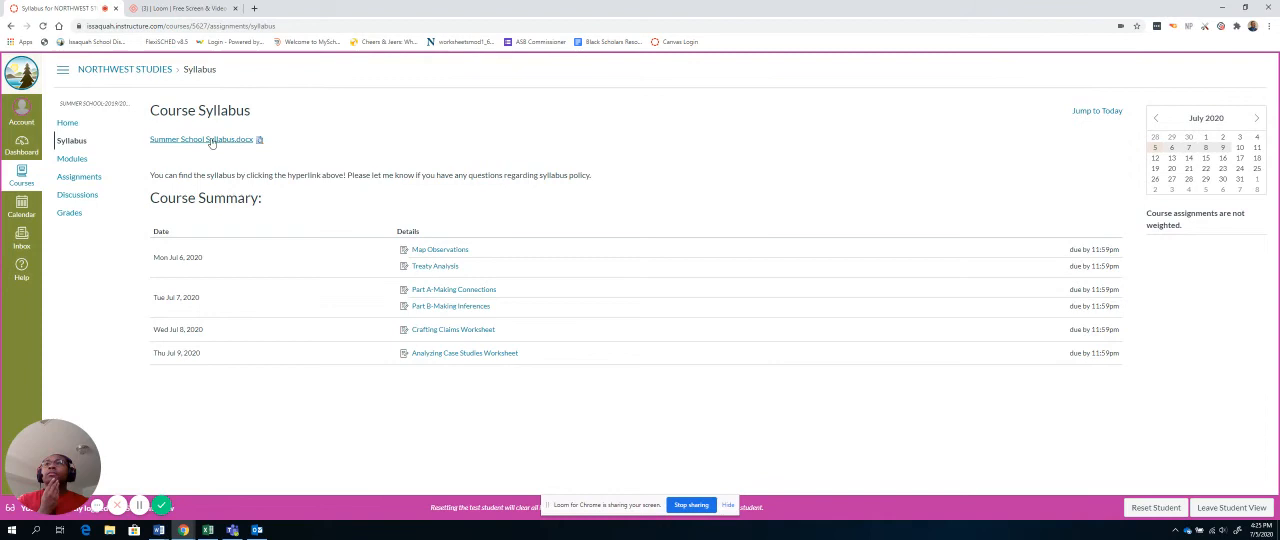
pyautogui.moveTo(215, 139)
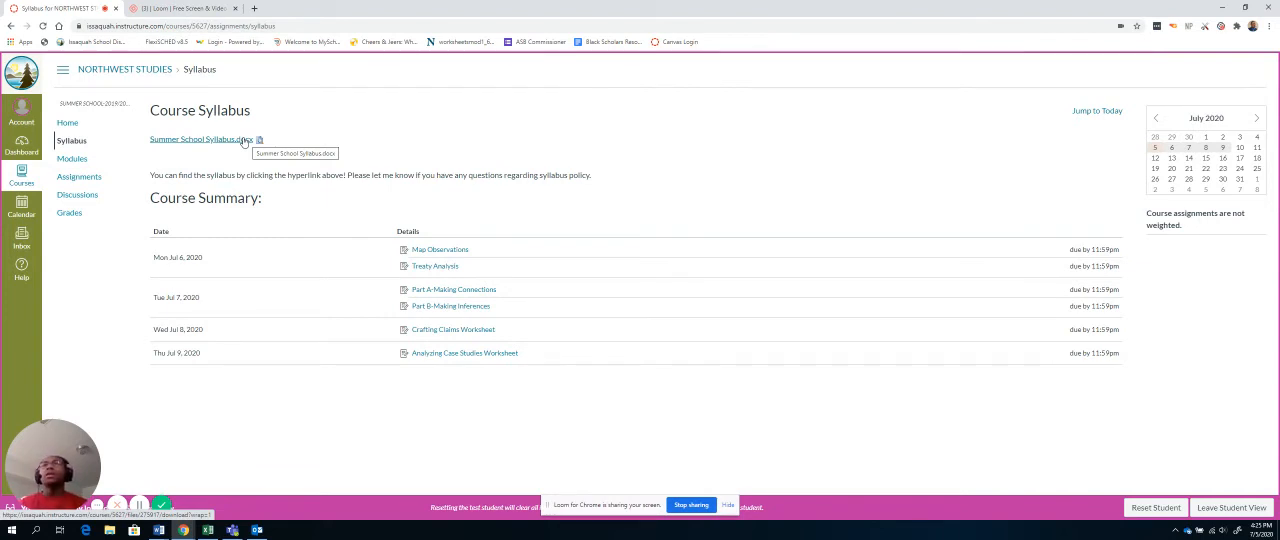
pyautogui.moveTo(350, 219)
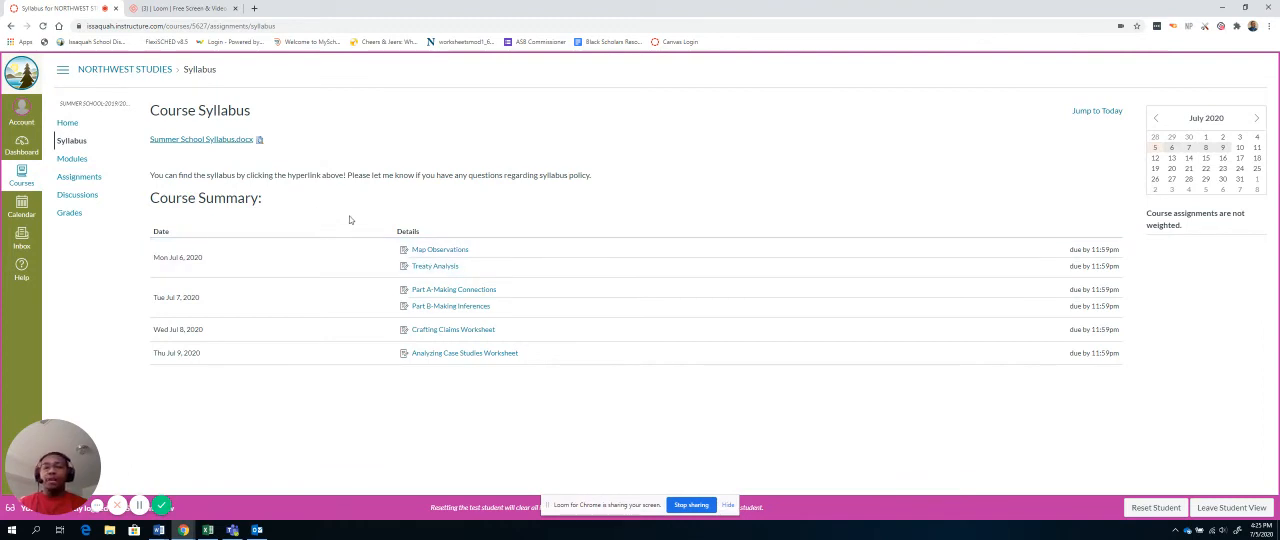
pyautogui.moveTo(240, 140)
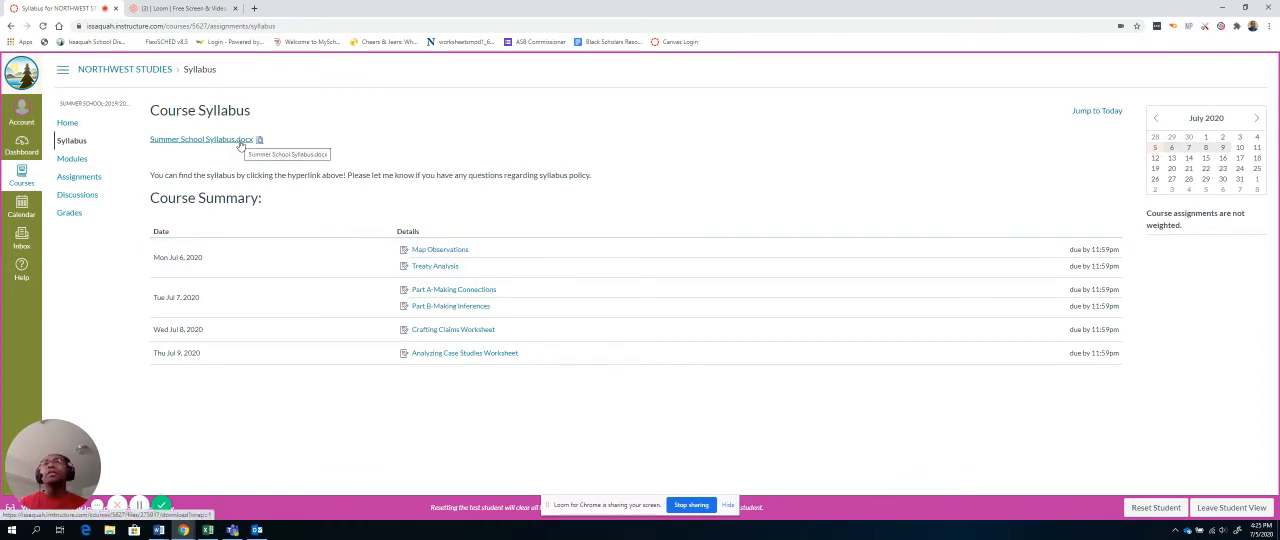
pyautogui.moveTo(342, 257)
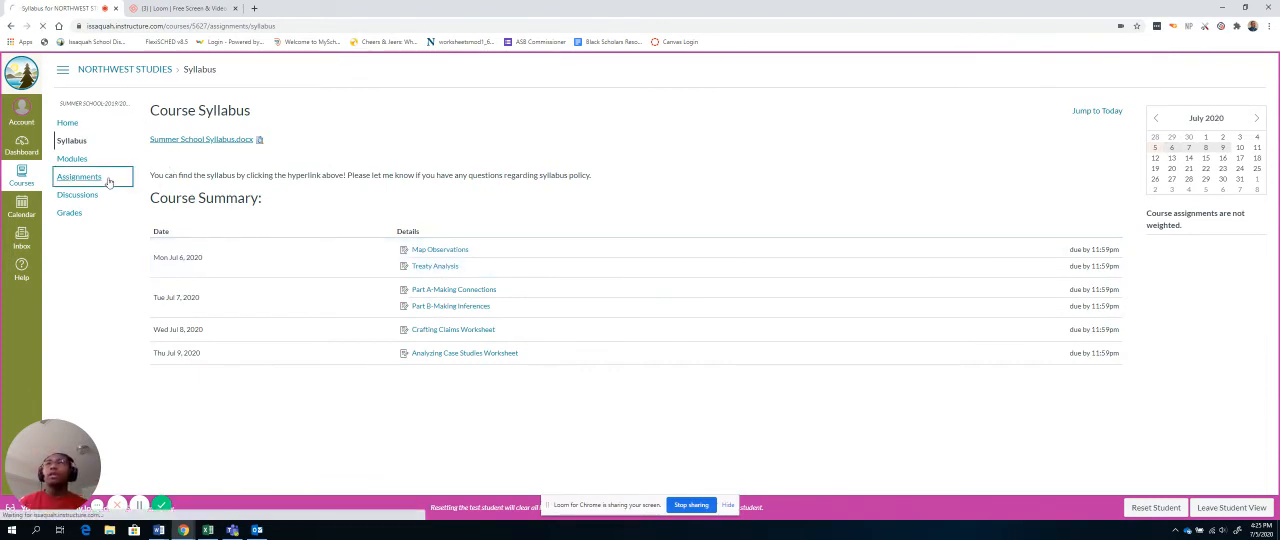
# Step: View the six upcoming assignments with due dates and points, then move to Discussions
pyautogui.click(79, 177)
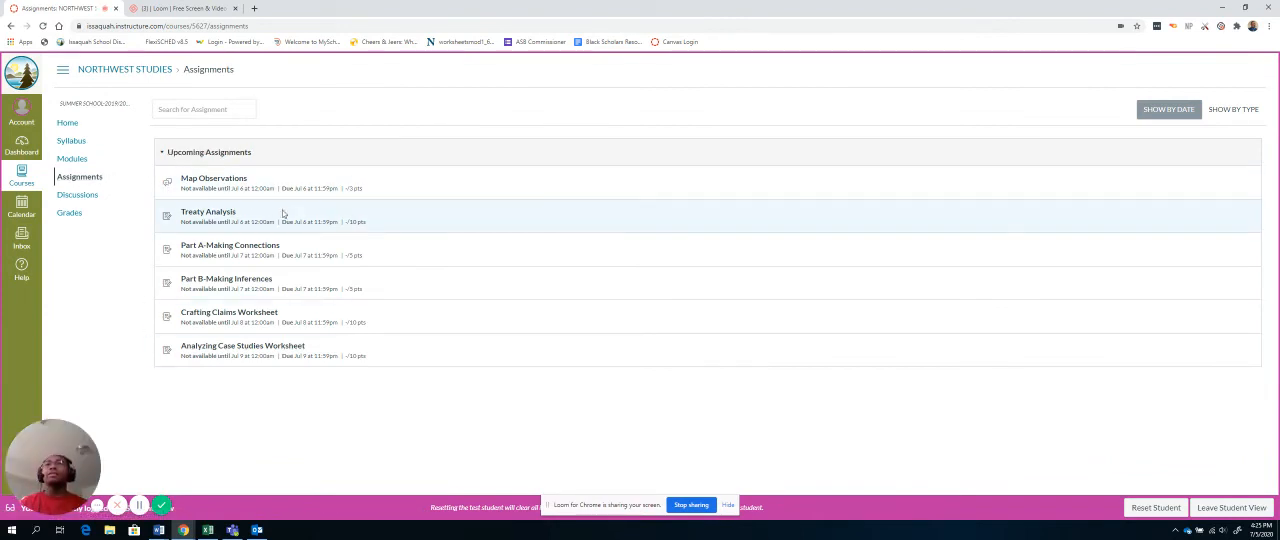
pyautogui.moveTo(358, 188)
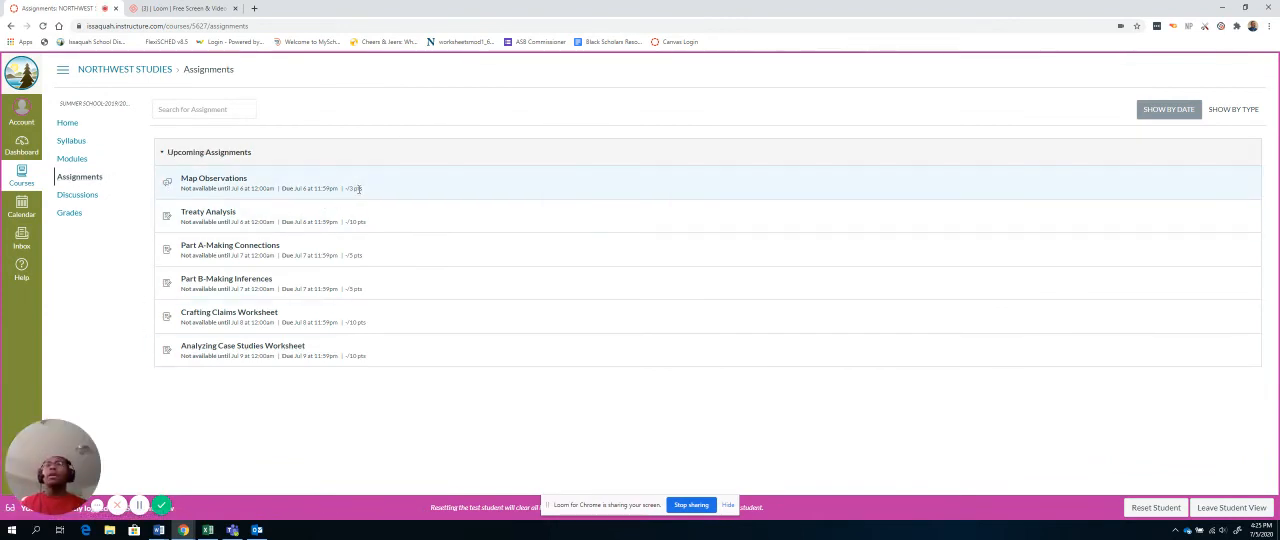
pyautogui.click(77, 194)
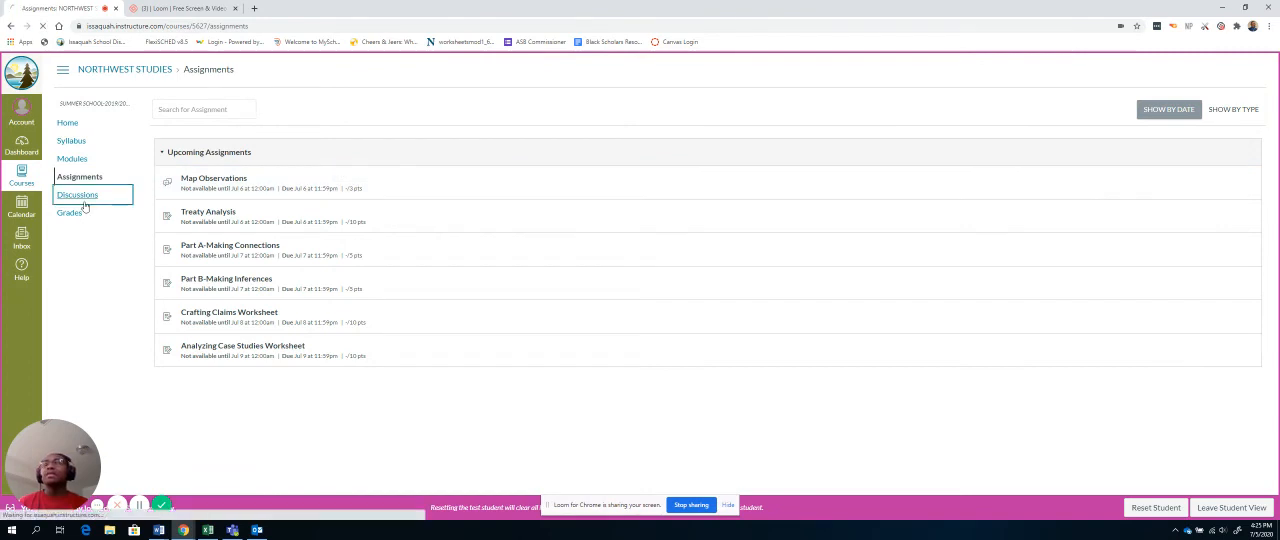
# Step: Review the Discussions list, then view the test student's ungraded Grades page
pyautogui.click(77, 194)
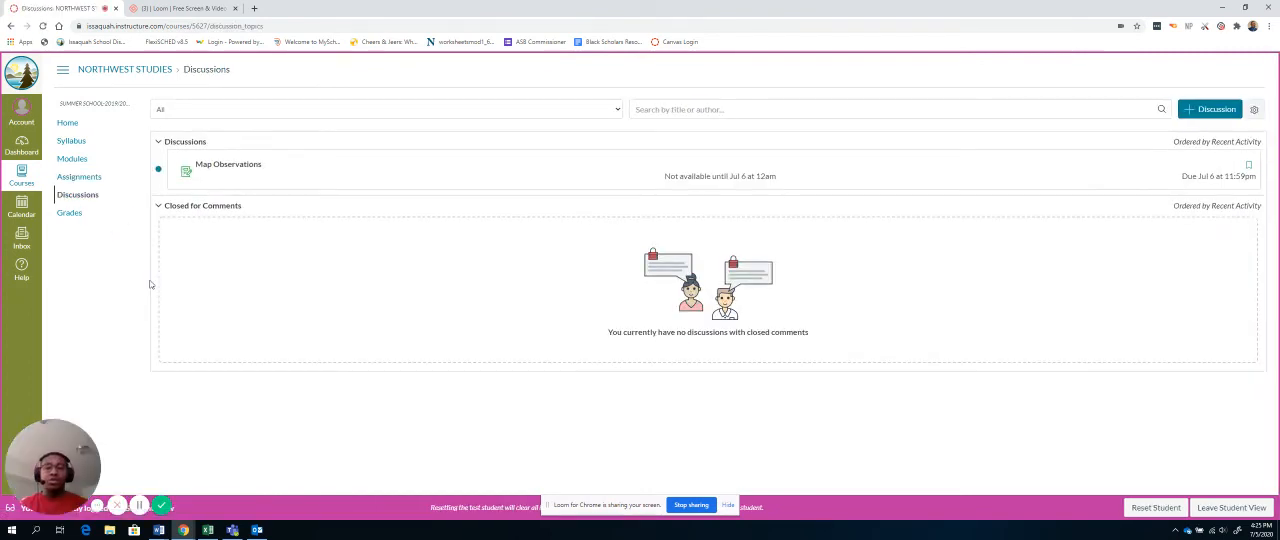
pyautogui.moveTo(404, 180)
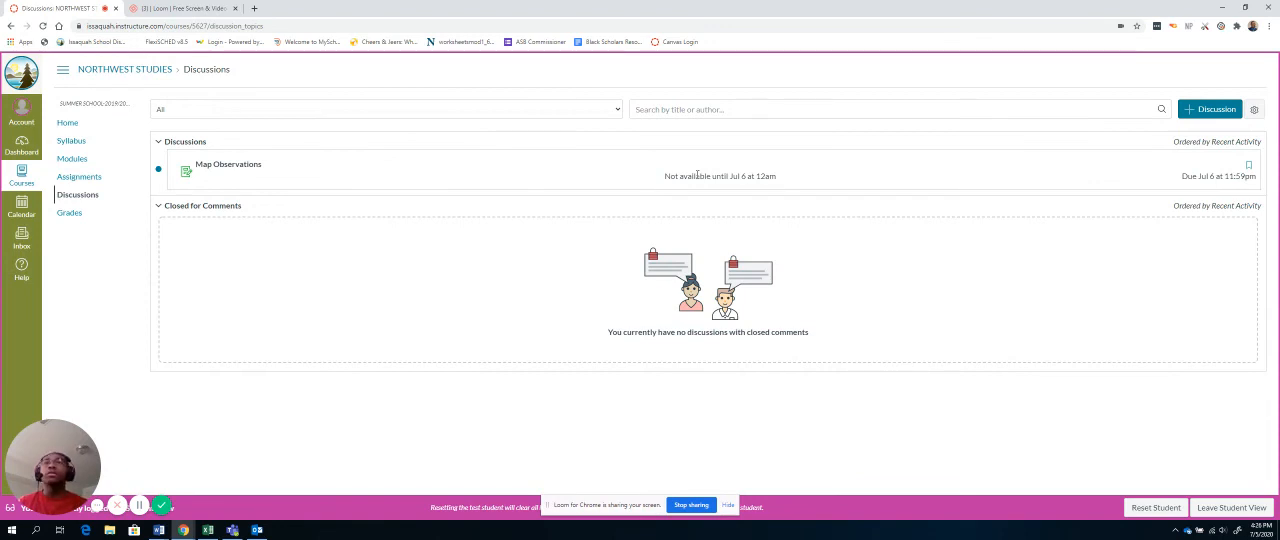
pyautogui.moveTo(71, 159)
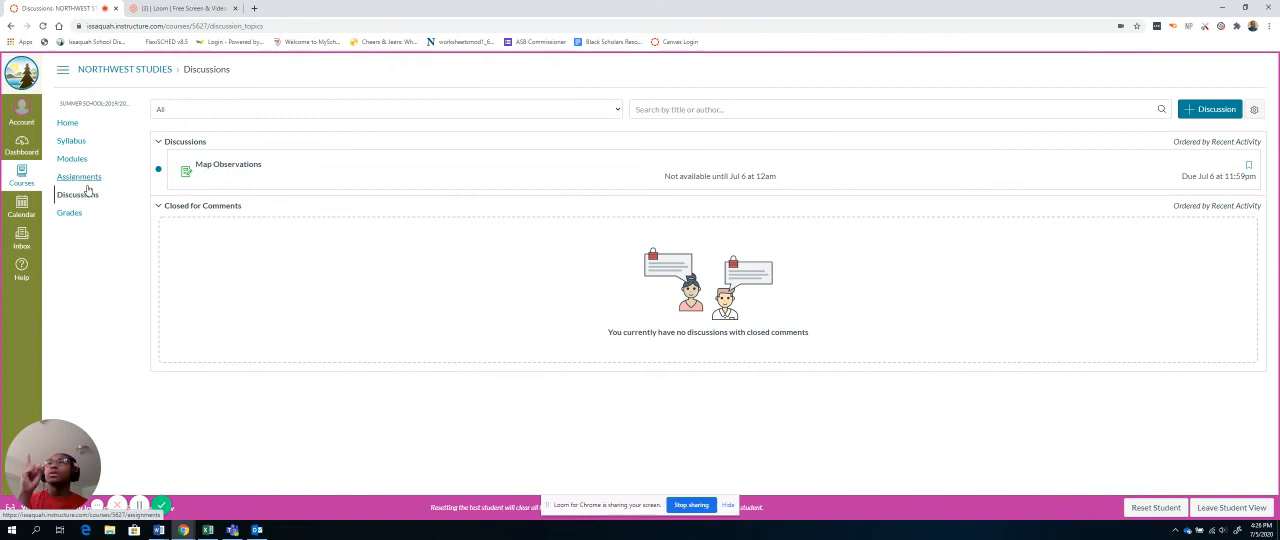
pyautogui.moveTo(79, 177)
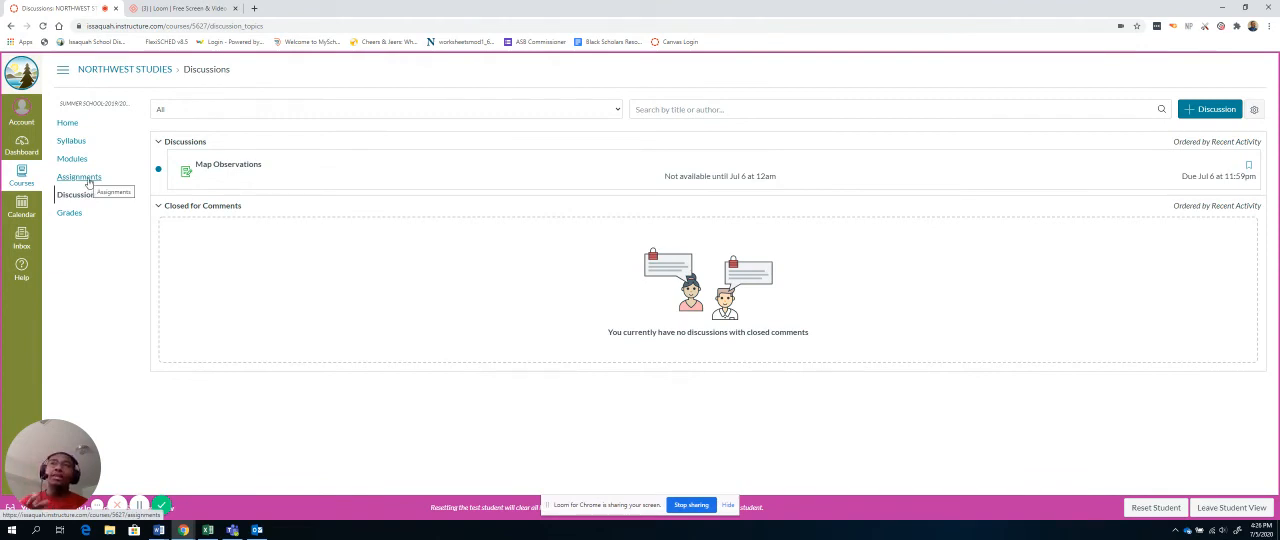
pyautogui.moveTo(78, 194)
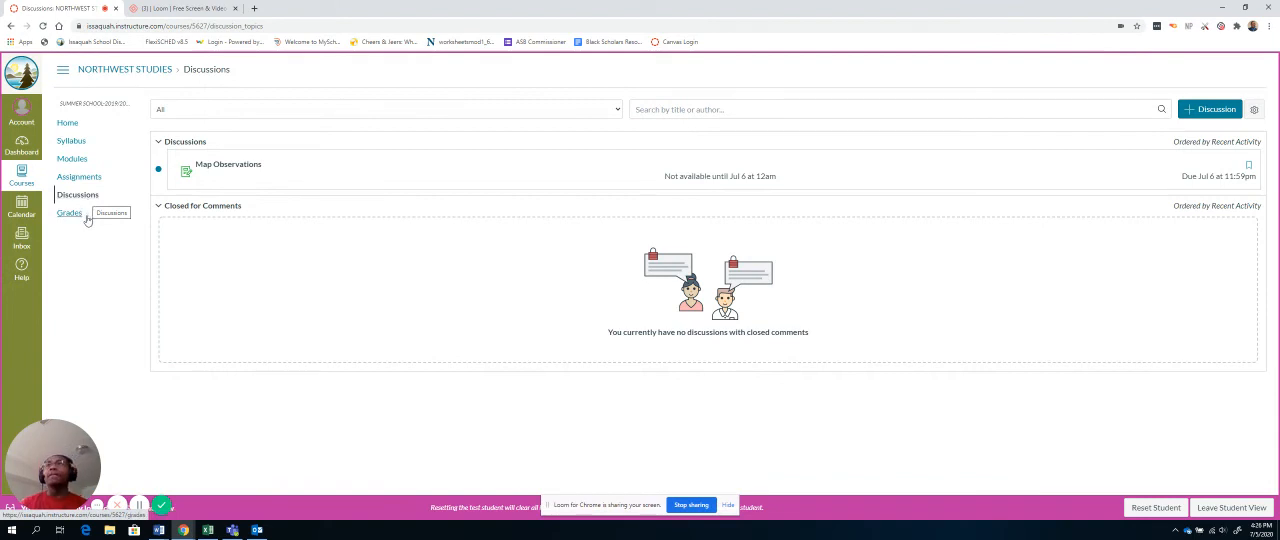
pyautogui.click(69, 213)
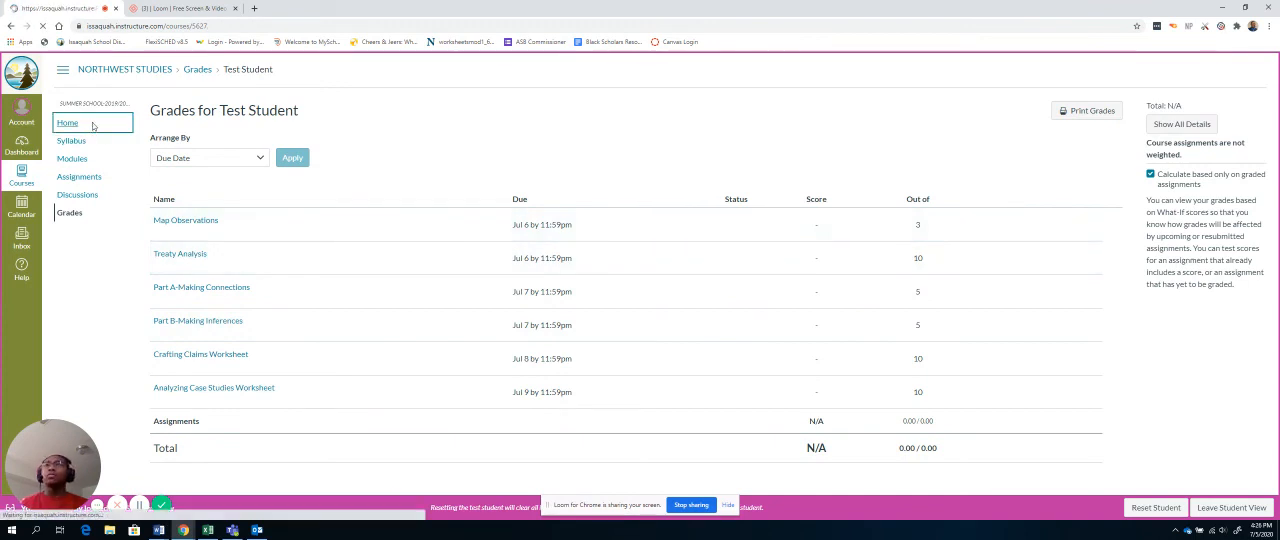
# Step: Return to the Northwest Studies home page with its Social Studies banner and To Do list
pyautogui.click(67, 122)
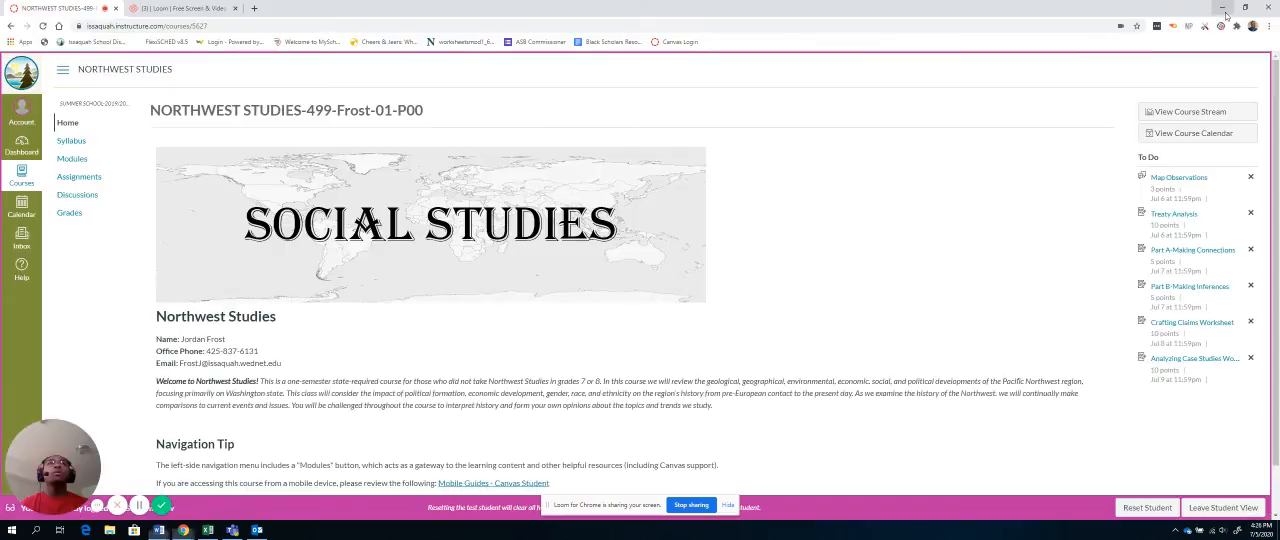
pyautogui.click(72, 159)
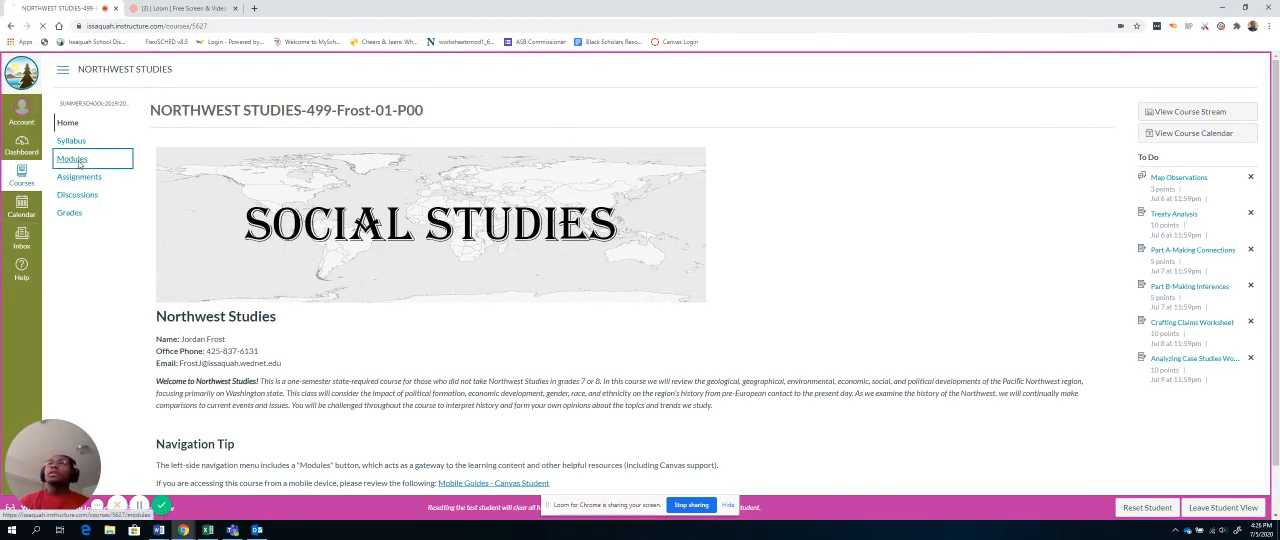
# Step: Revisit the course Modules page, then go back to the Northwest Studies home page
pyautogui.click(71, 158)
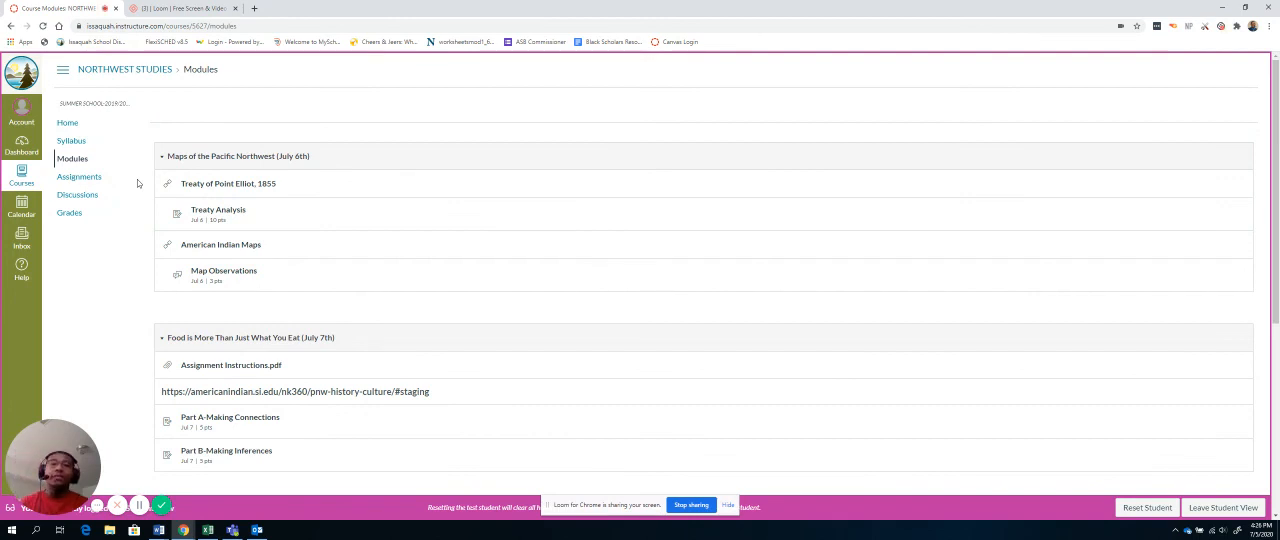
pyautogui.moveTo(138, 183)
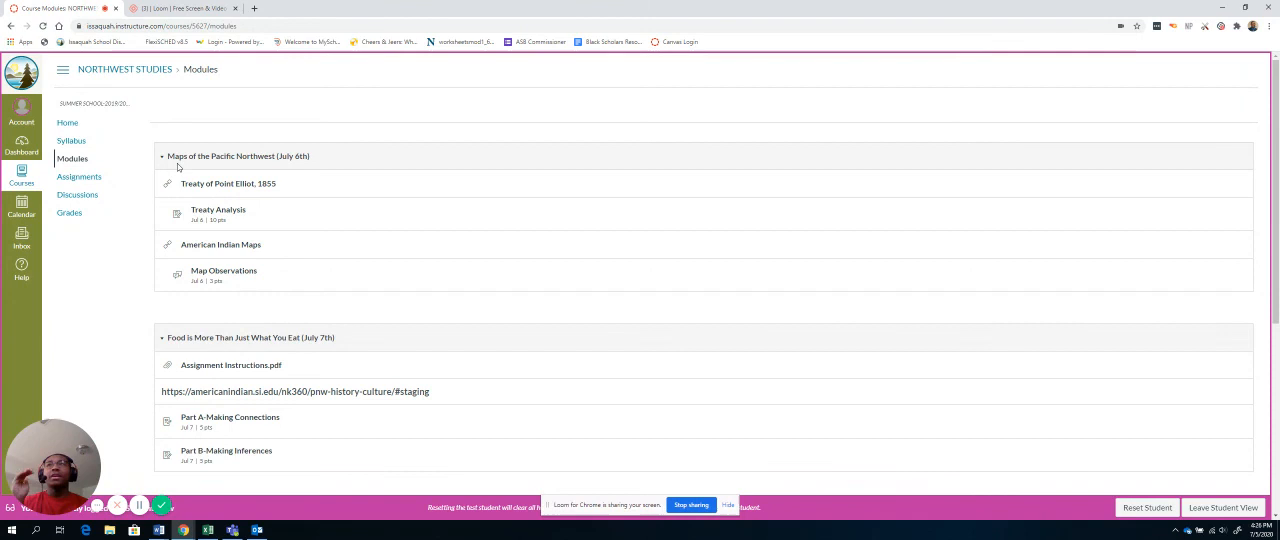
pyautogui.moveTo(136, 197)
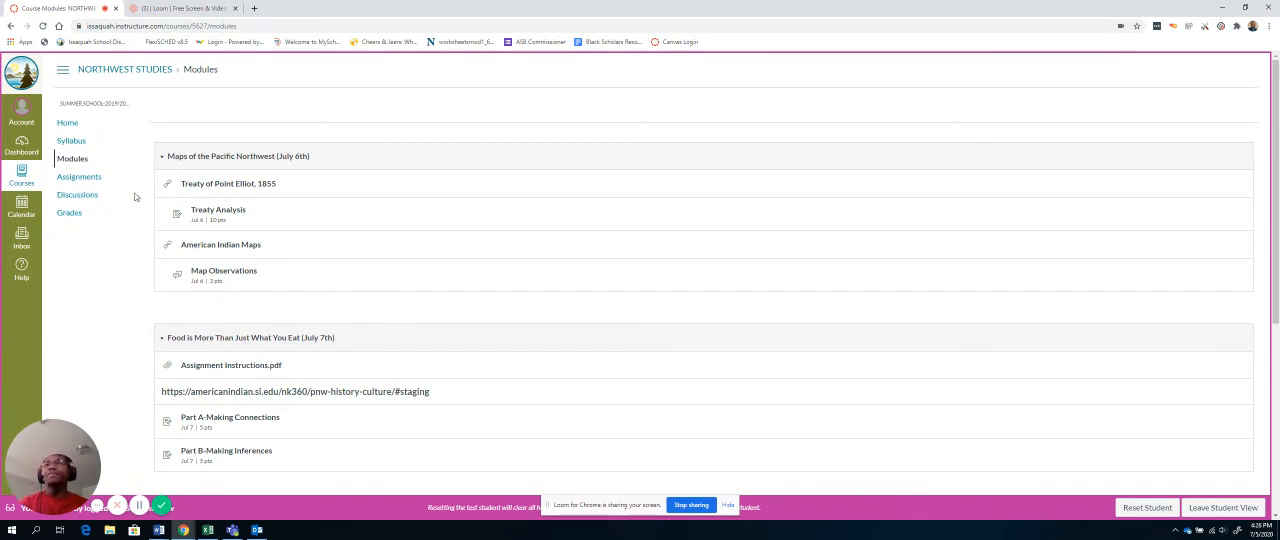
pyautogui.click(67, 122)
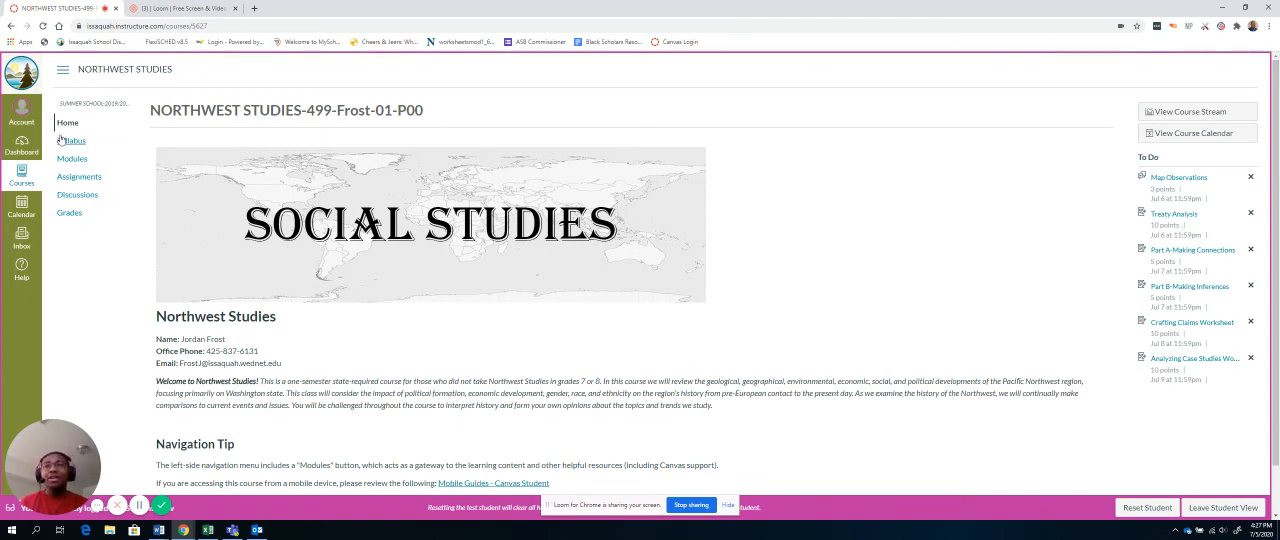
pyautogui.moveTo(78, 346)
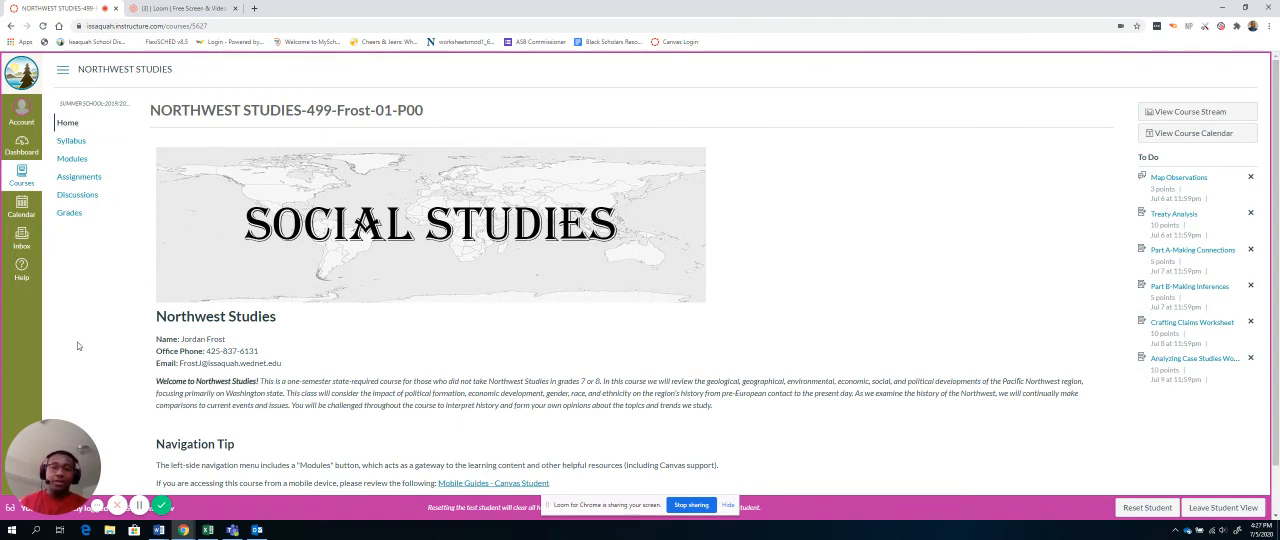
pyautogui.moveTo(123, 457)
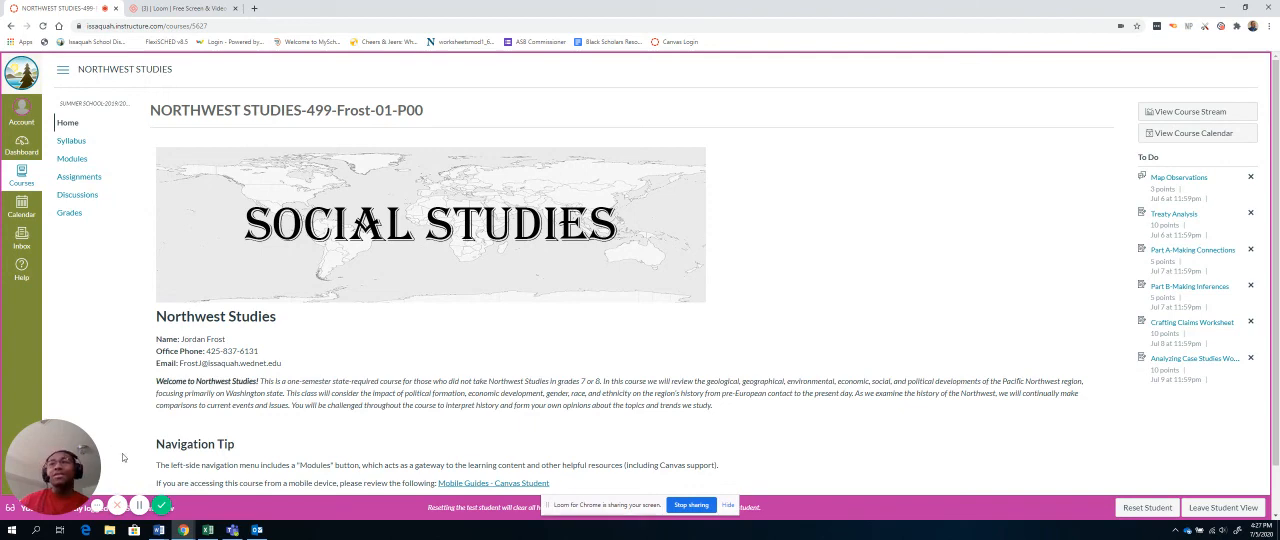